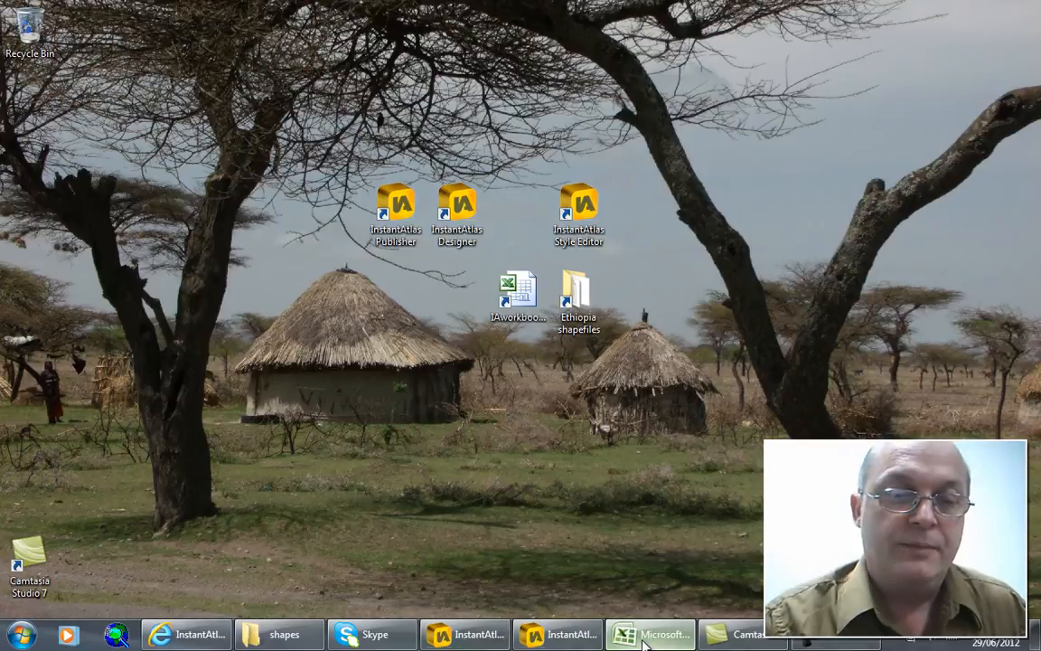
- Launch InstantAtlas Dynamic Report Publisher from the desktop beside the Excel workbook
left_click(649, 633)
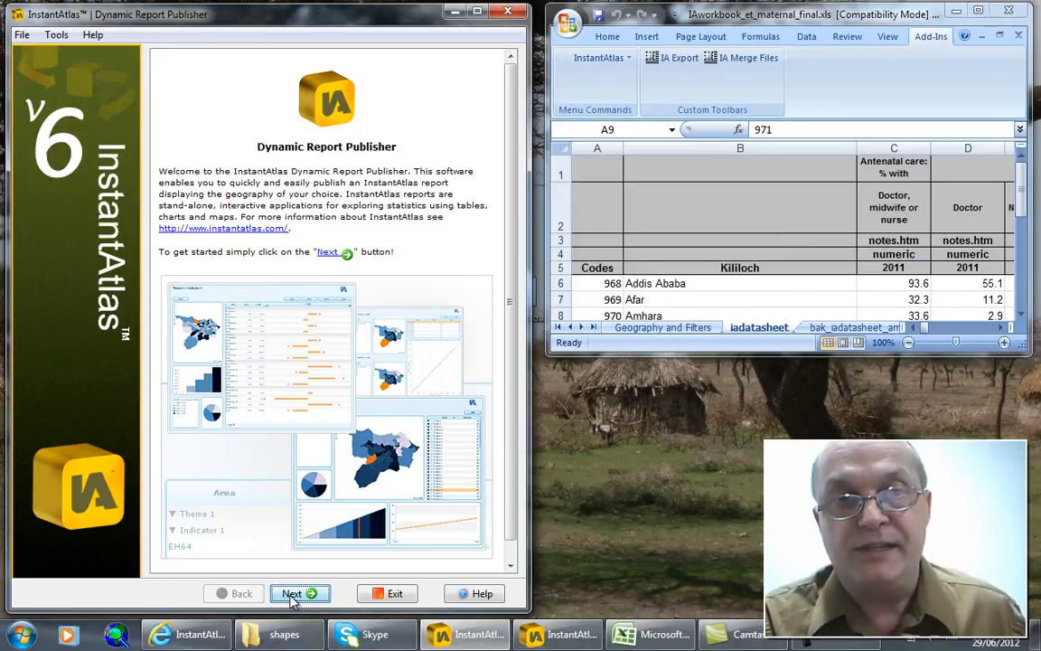
- Choose the Single Map (Flash Edition) v6.5.3alpha template and keep English as publishing language
left_click(300, 593)
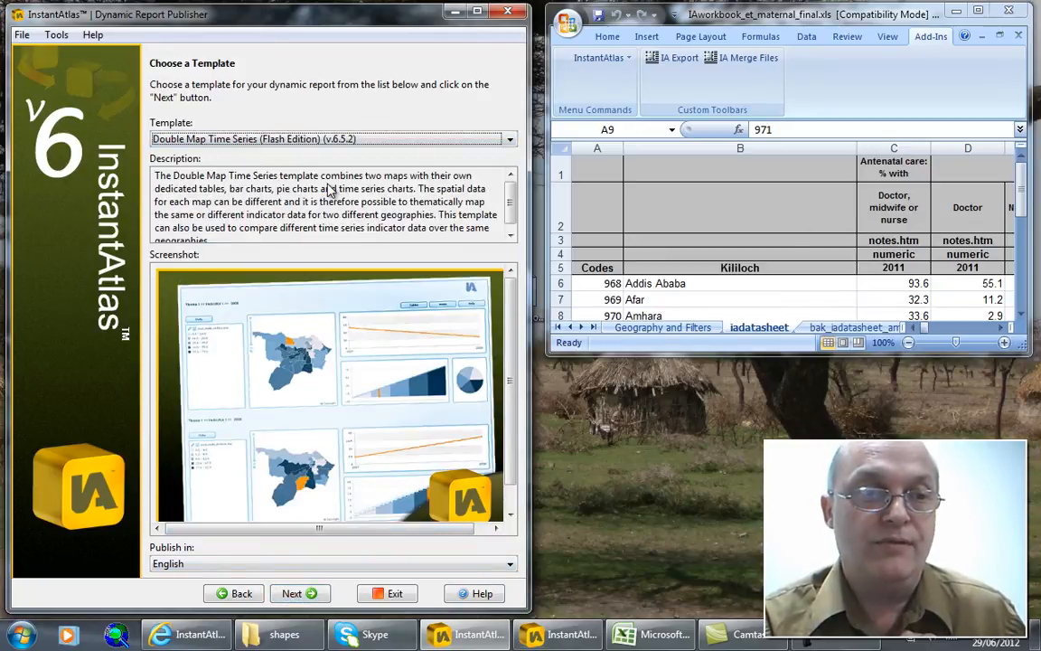
left_click(510, 137)
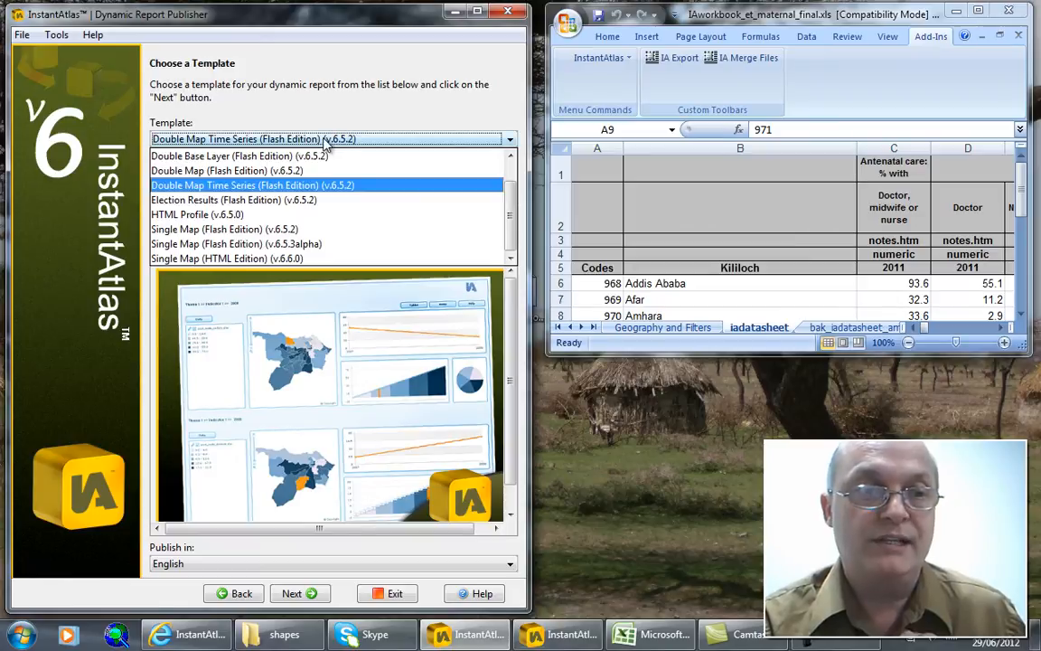
left_click(224, 228)
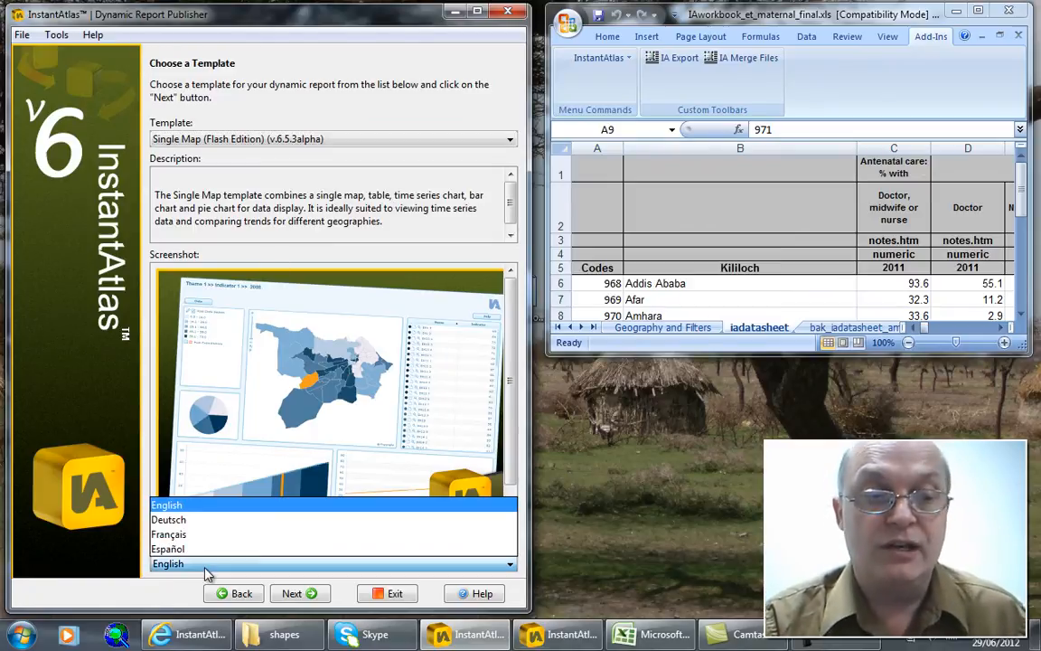
left_click(168, 564)
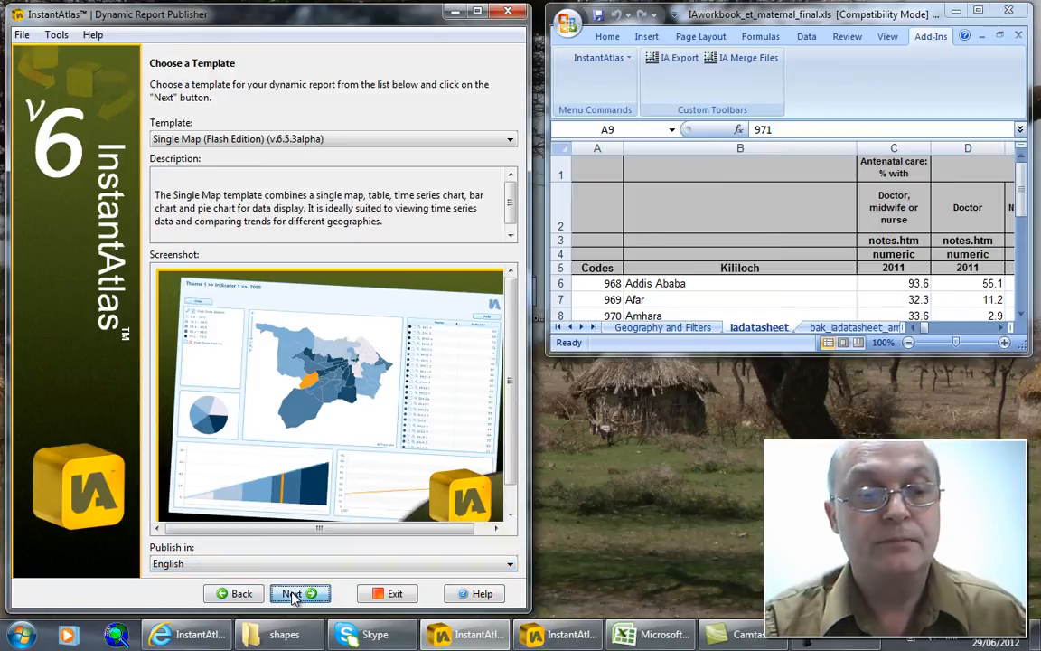
- Set ETH_adm1.shp as base geography with ID_1 codes and NAME_1 names, checking its properties
left_click(301, 593)
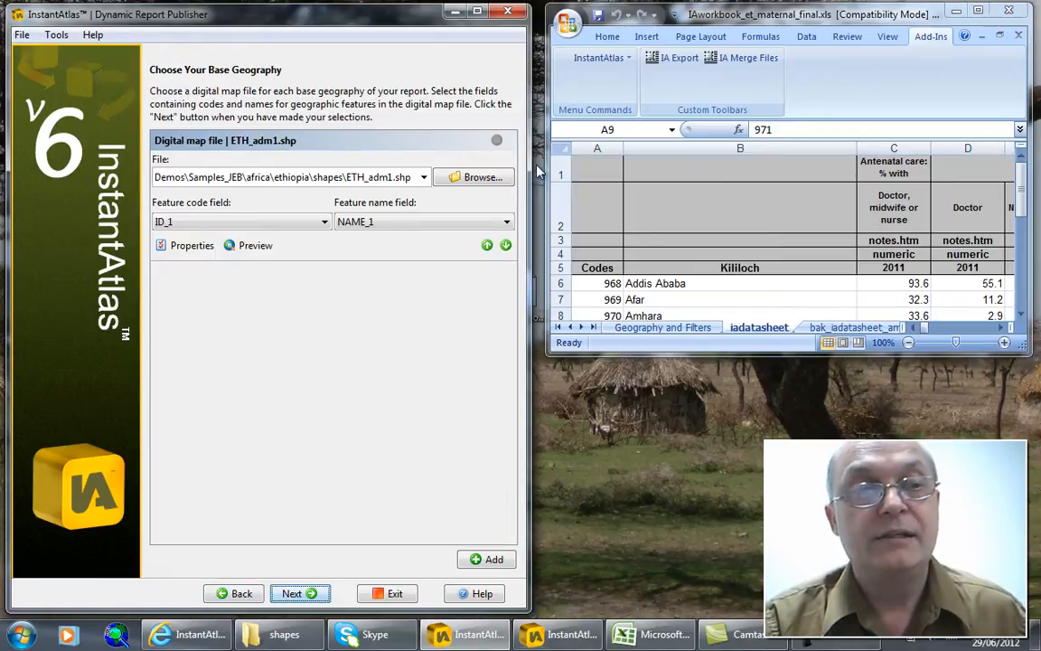
left_click(474, 177)
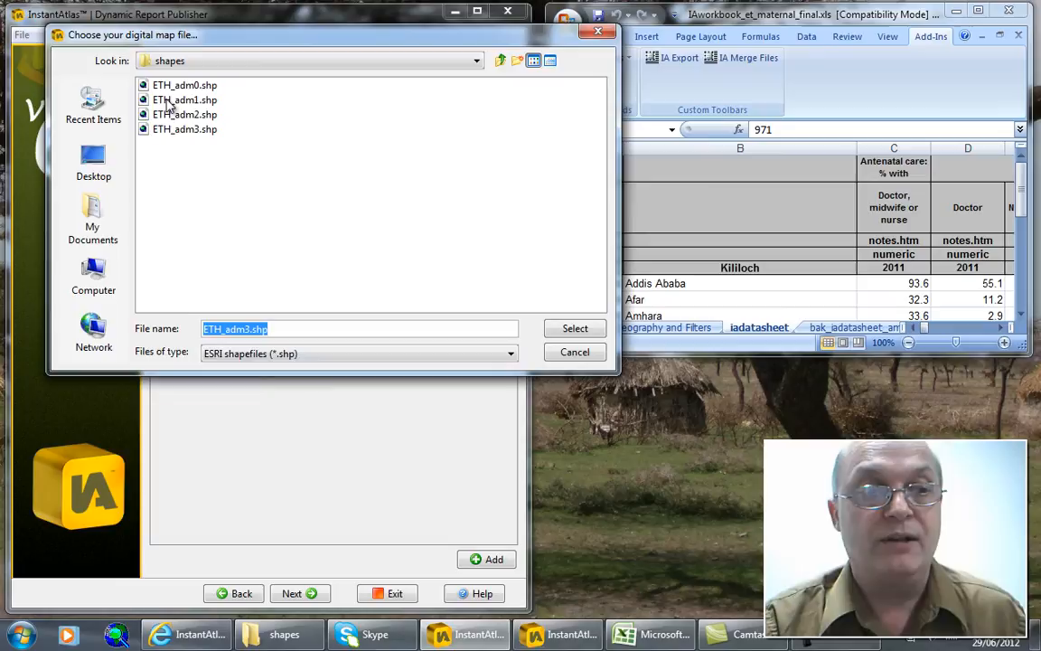
left_click(184, 99)
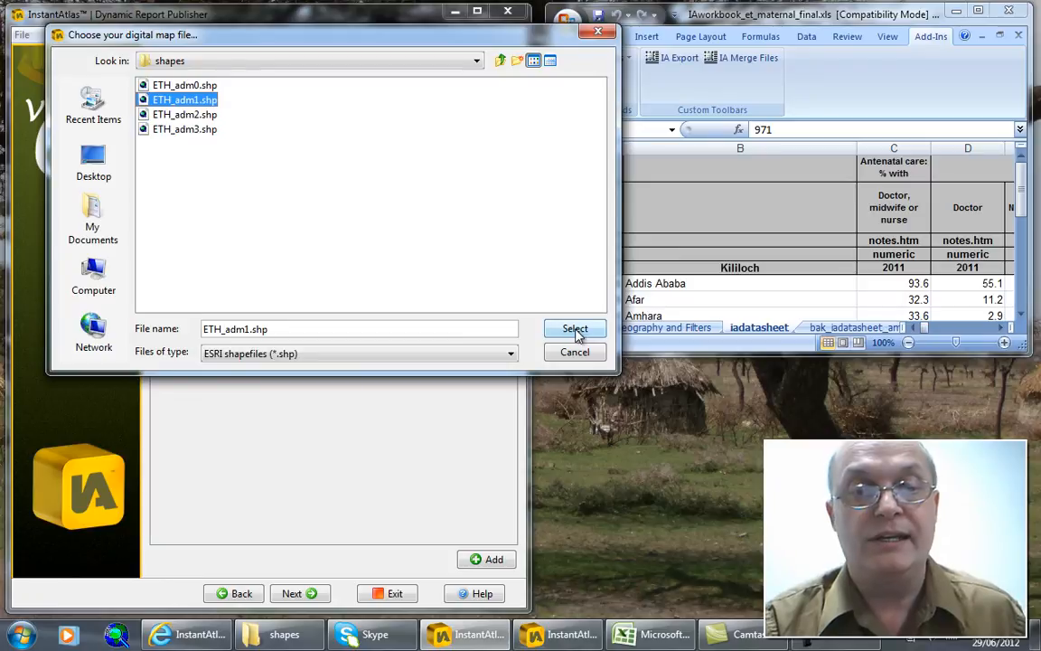
left_click(575, 329)
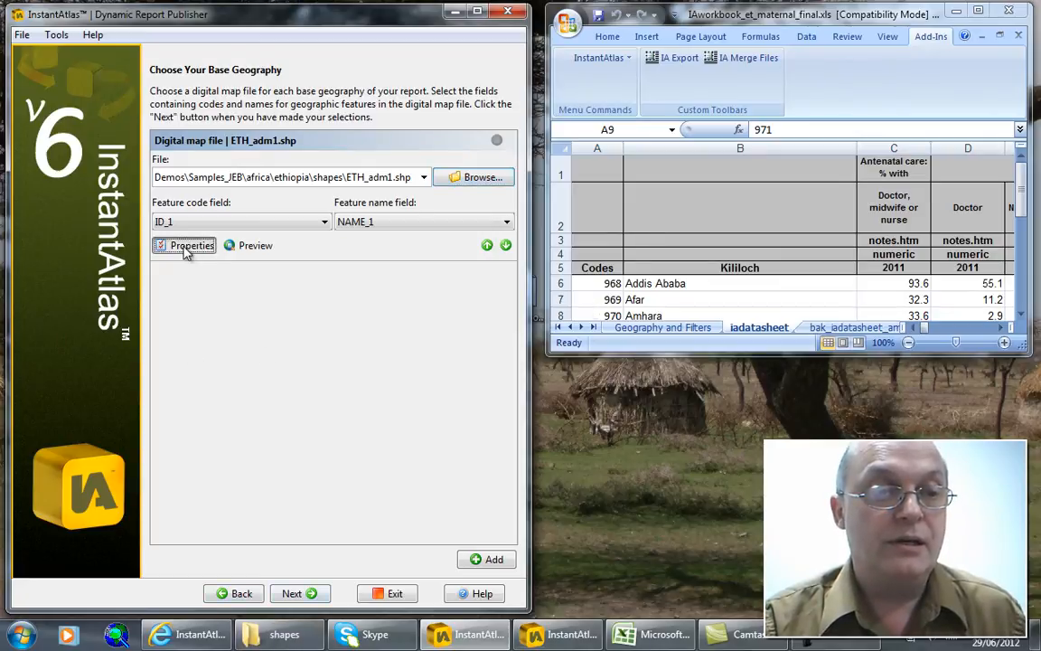
left_click(188, 246)
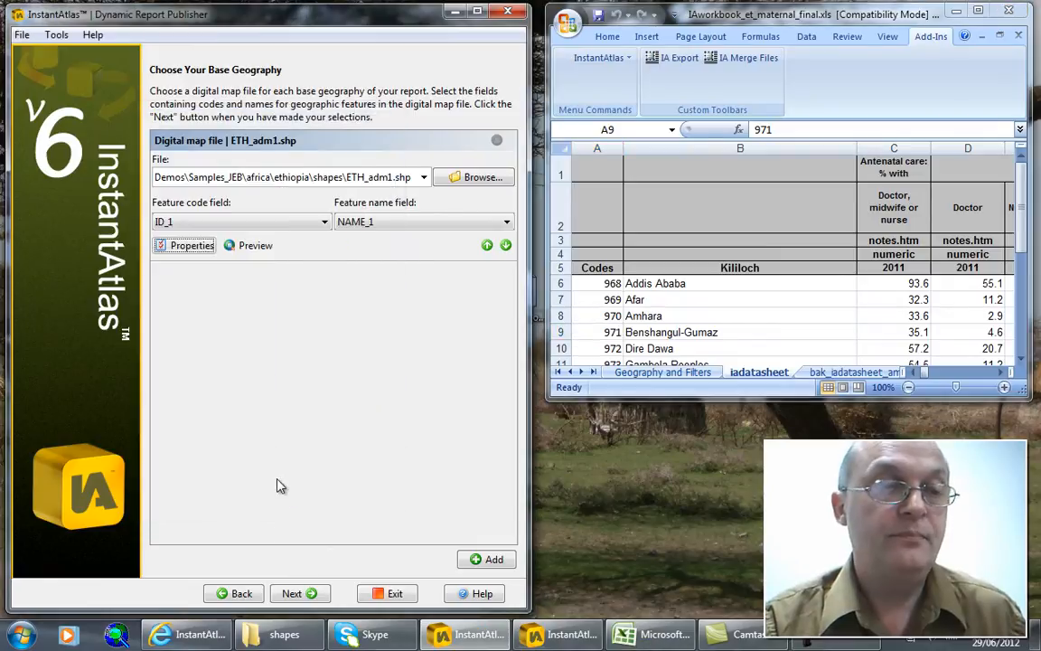
left_click(300, 593)
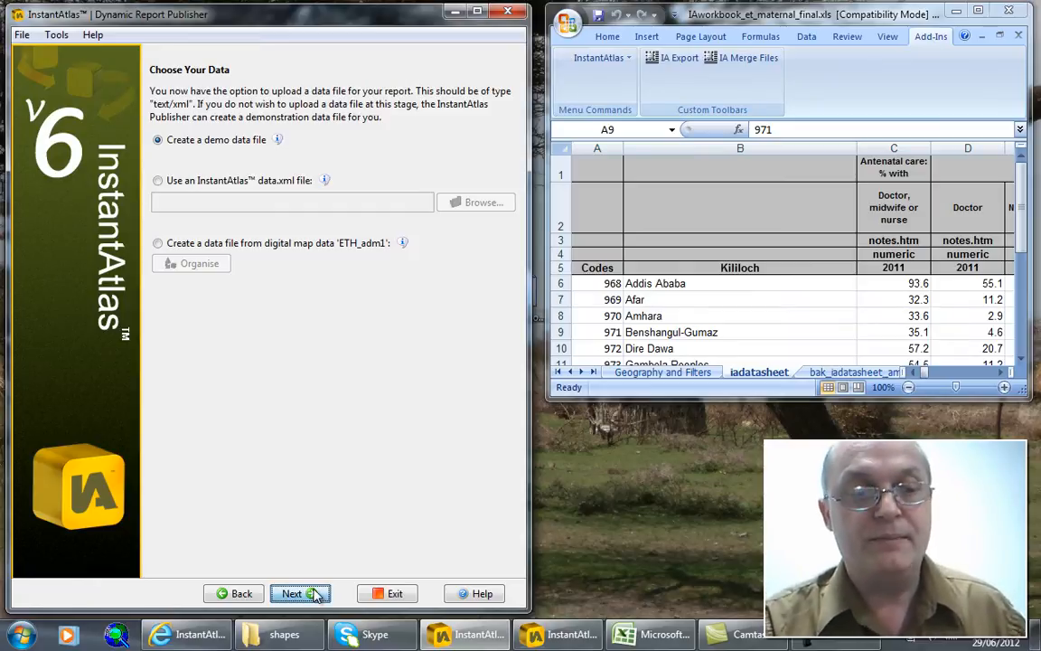
- Add ETH_adm3.shp as the contextual geography with ID_3 codes and NAME_3 names
left_click(298, 593)
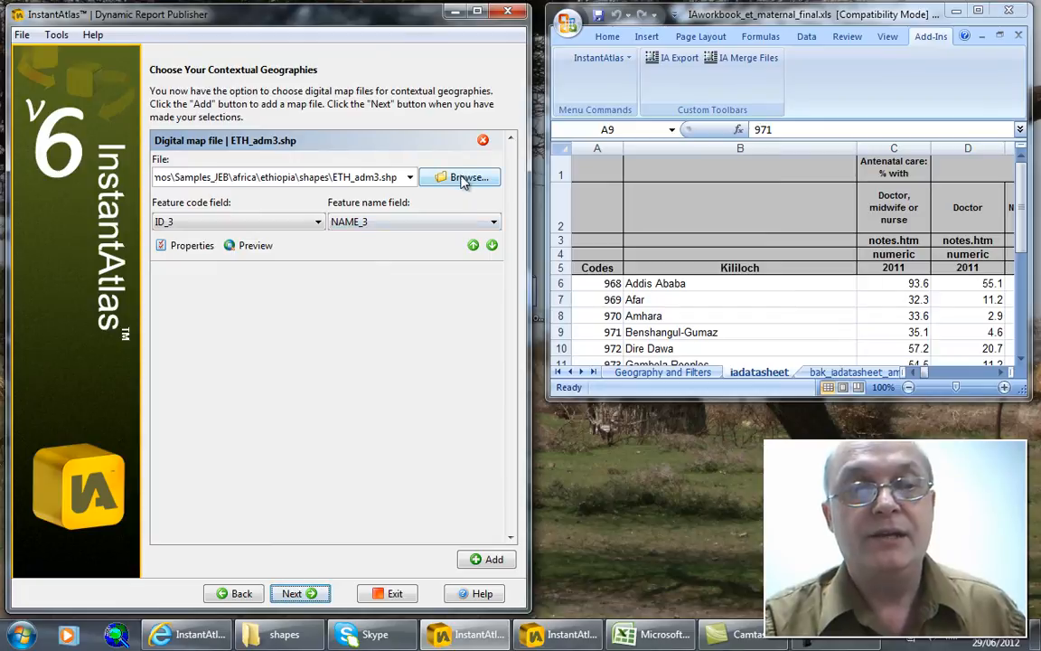
left_click(459, 177)
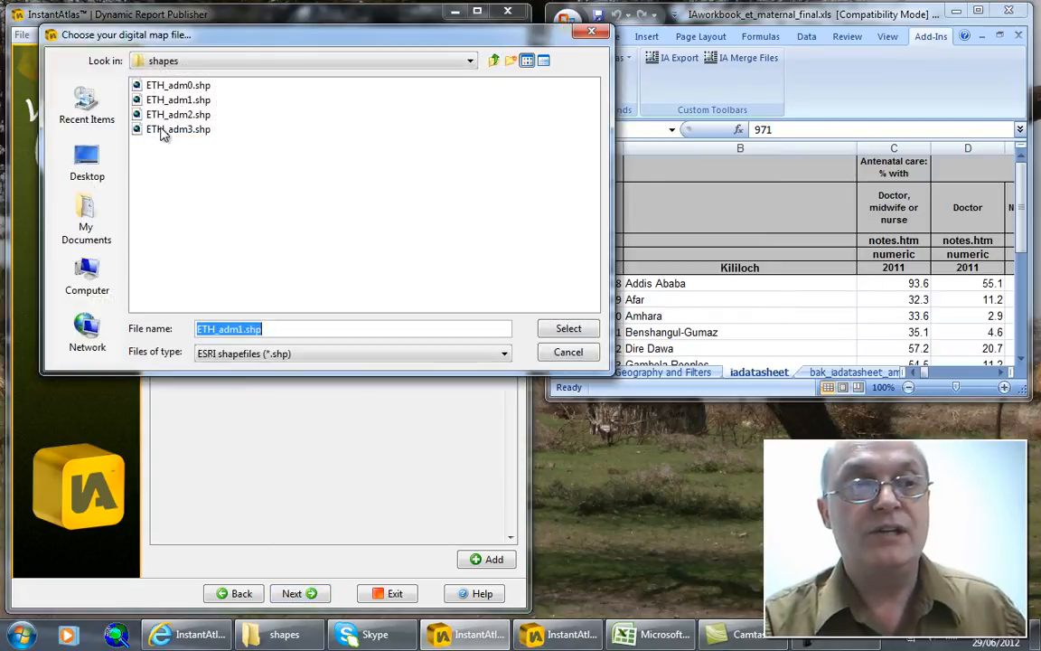
left_click(177, 130)
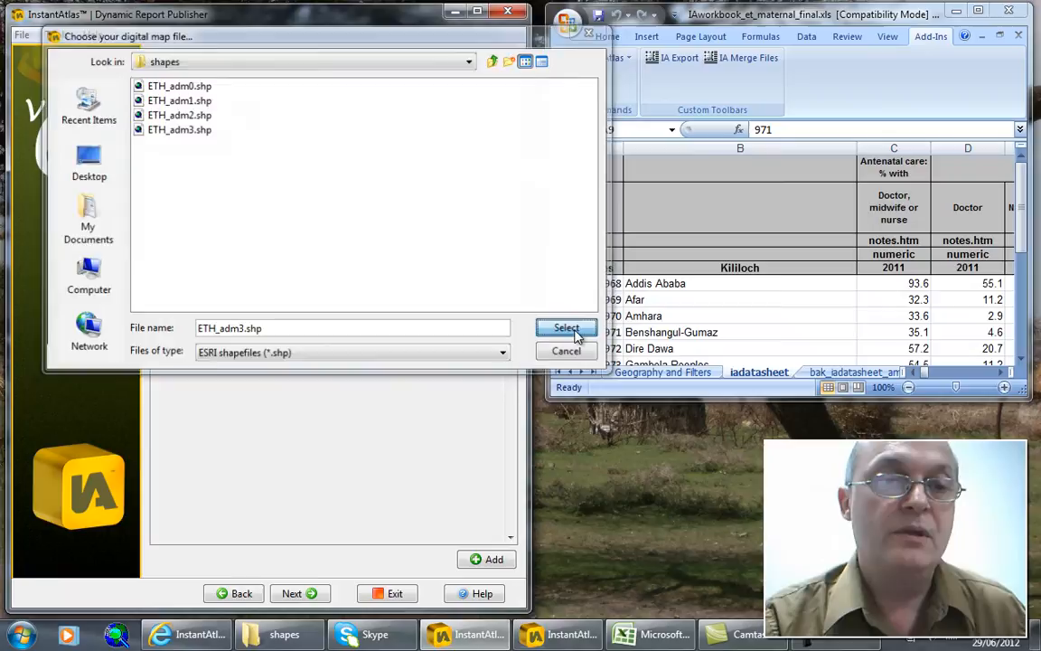
left_click(566, 330)
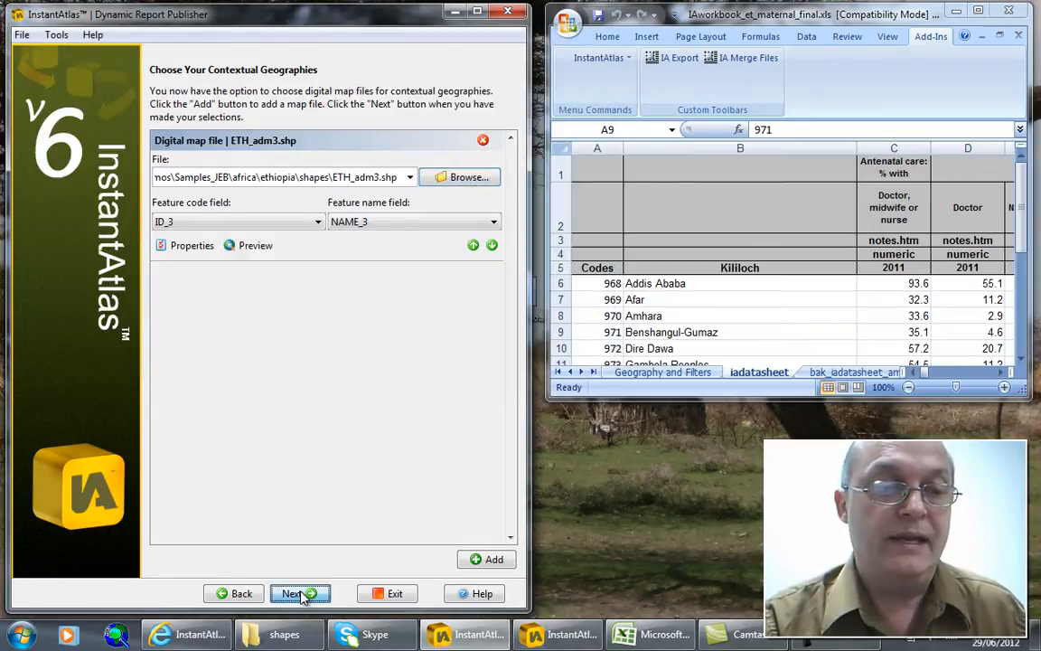
- Refresh the ArcGIS server layers and keep World Street Map as the background image
left_click(291, 593)
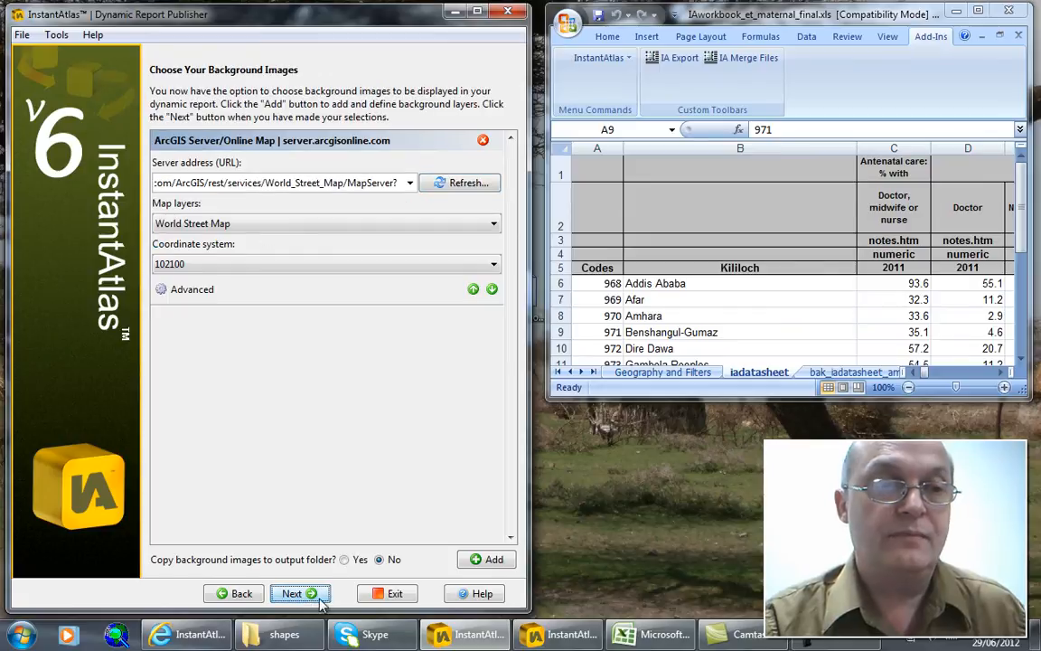
left_click(463, 183)
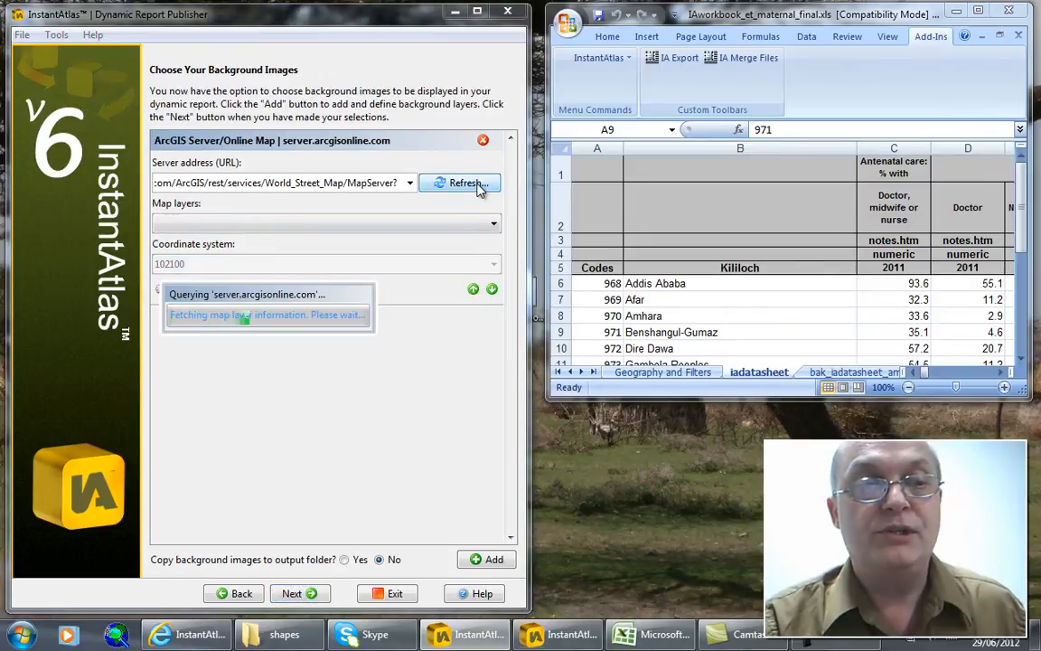
left_click(463, 182)
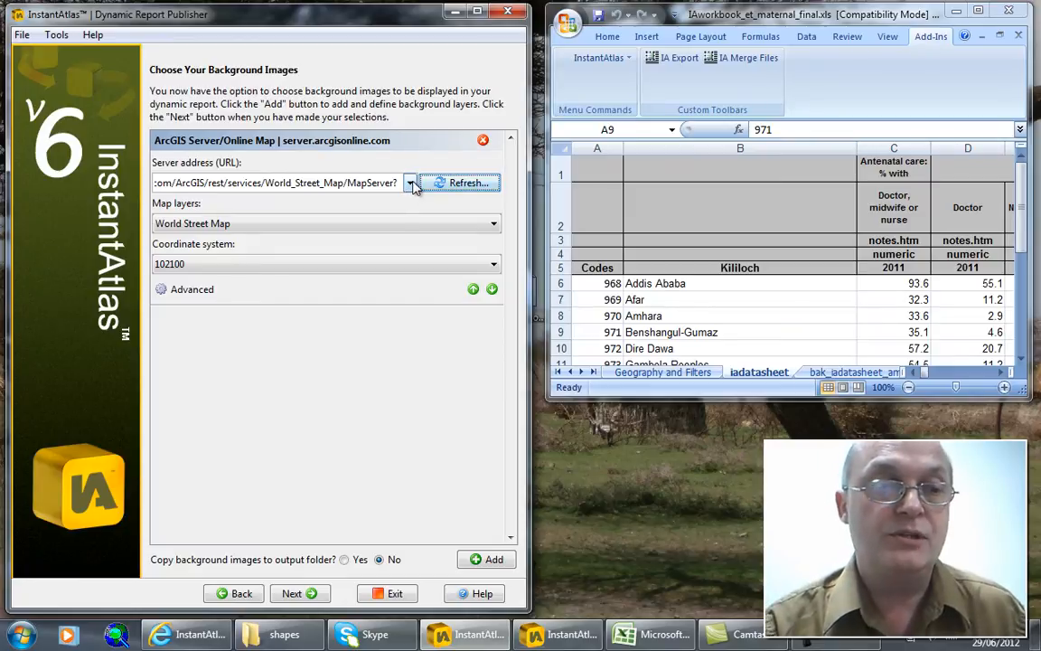
left_click(467, 182)
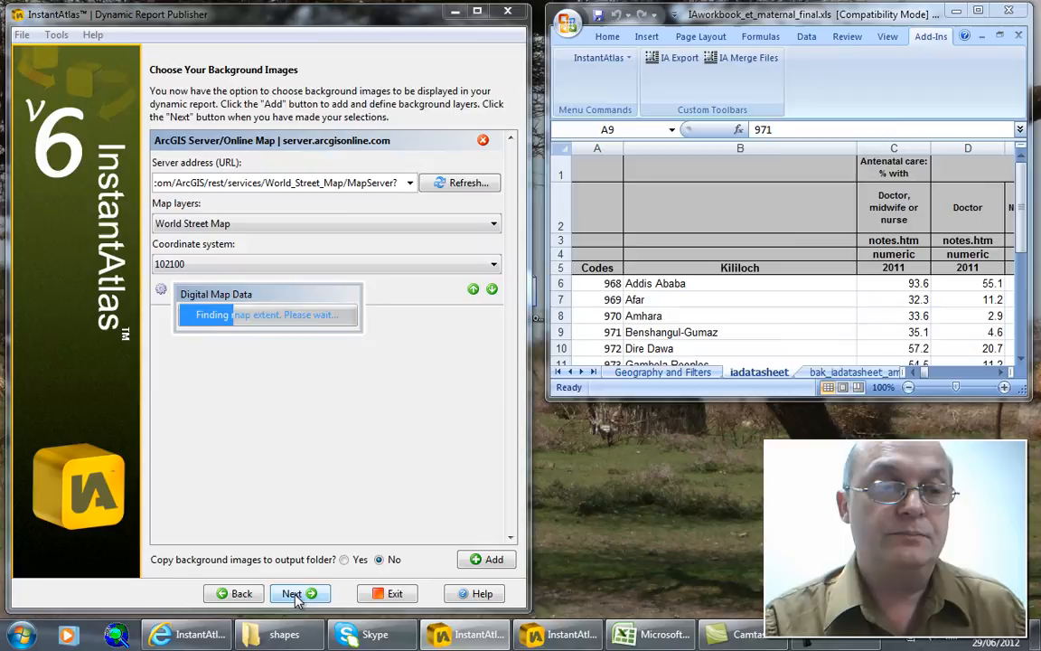
left_click(293, 593)
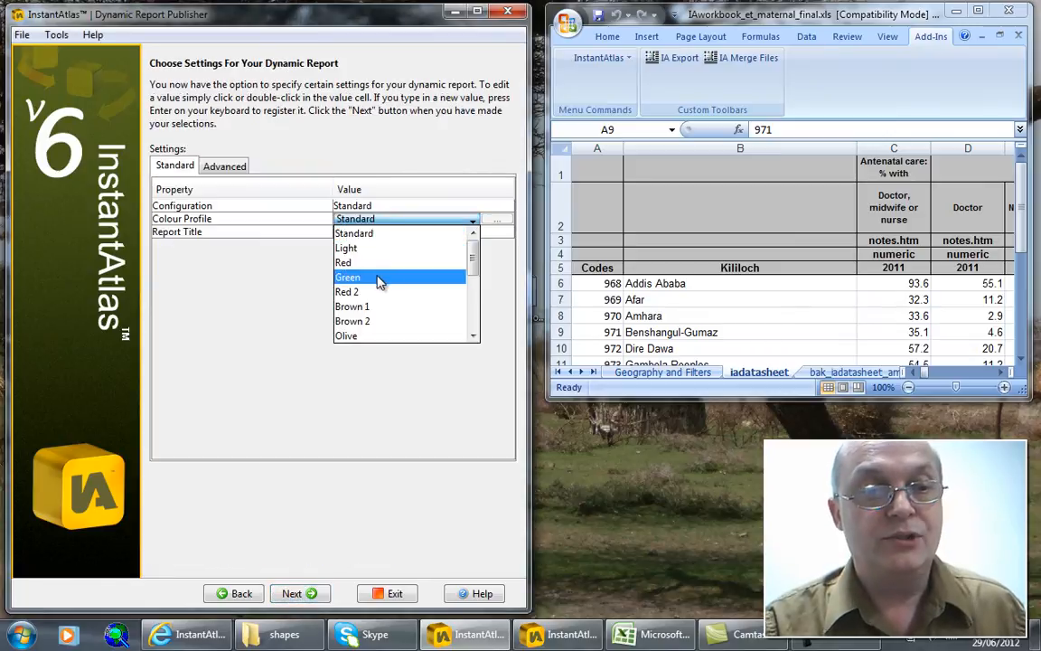
- Set the Green colour profile and the report title 'InstantAtlas Report: Ethiopia Demo'
left_click(347, 277)
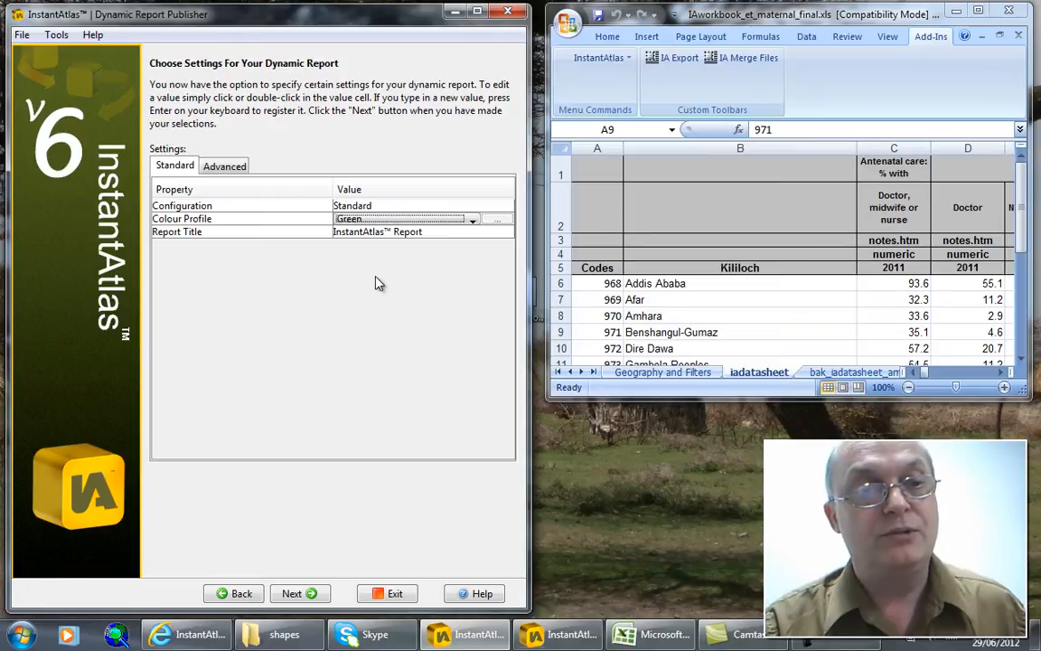
mouse_move(450, 246)
type(": ")
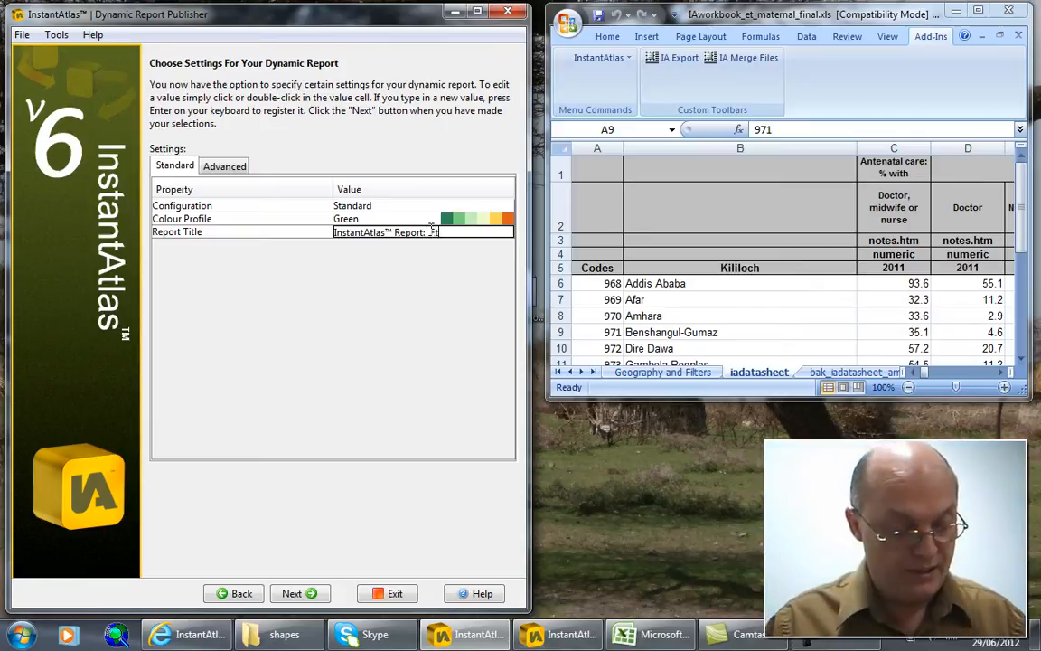
type("Ethiopia")
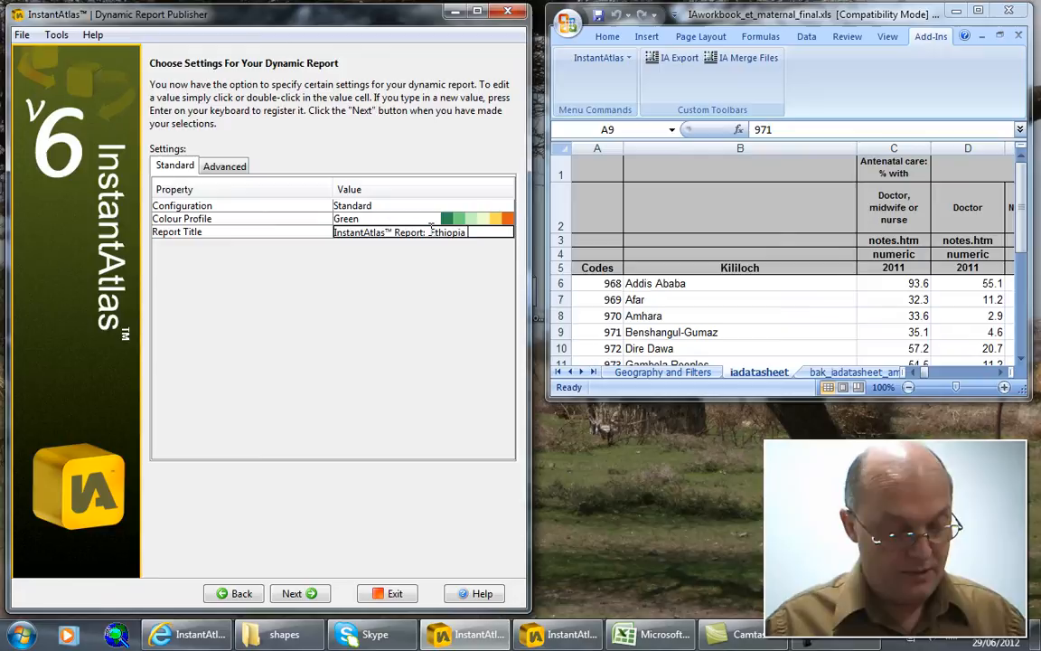
type("Demo")
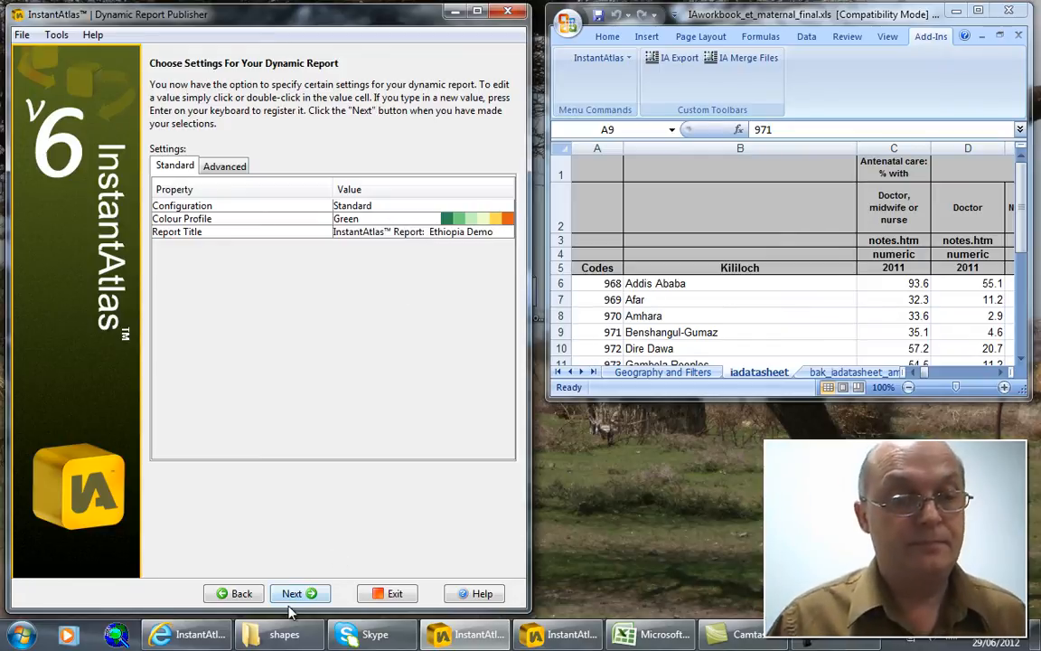
left_click(291, 593)
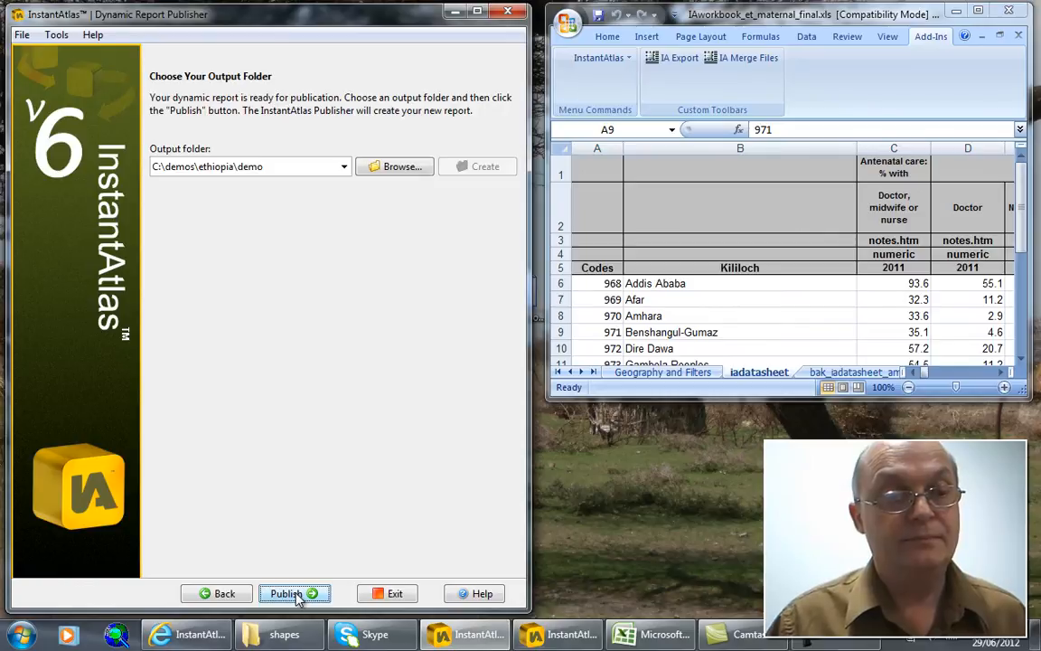
- Publish the report into the C:\demos\ethiopia\demo output folder
left_click(292, 593)
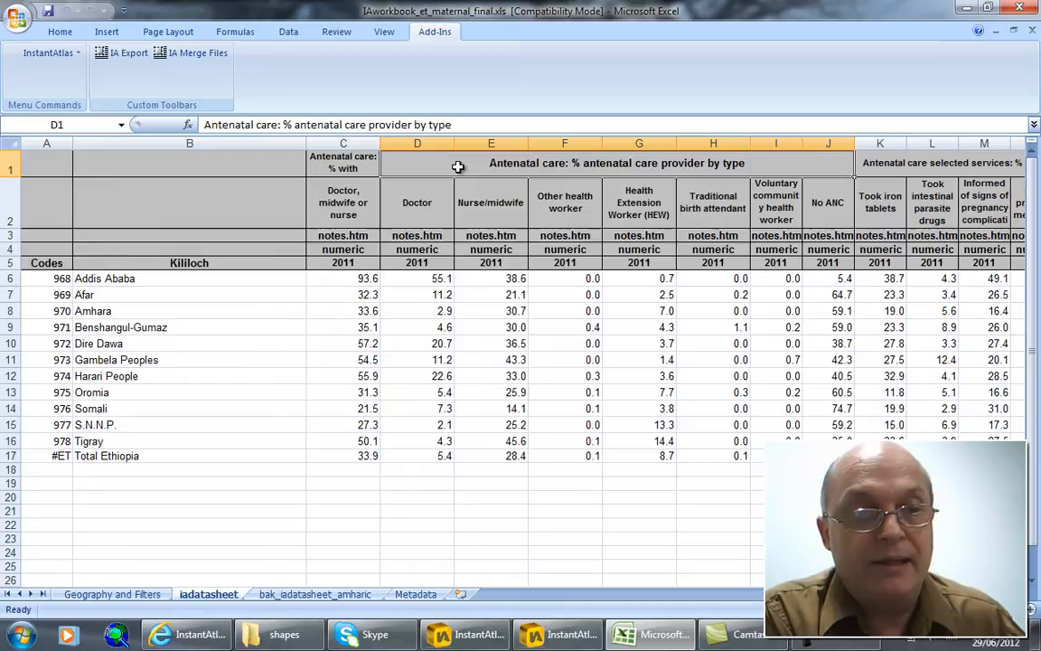
- Review the indicator headings and years in the Excel sheet, then return to the completed Publisher
left_click(492, 203)
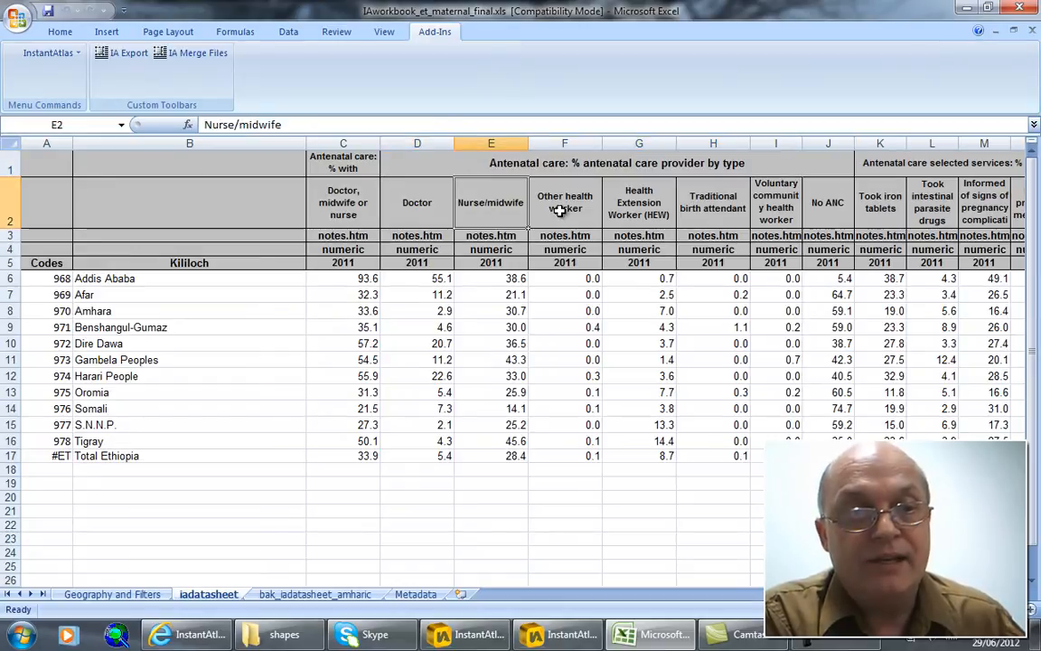
left_click(776, 203)
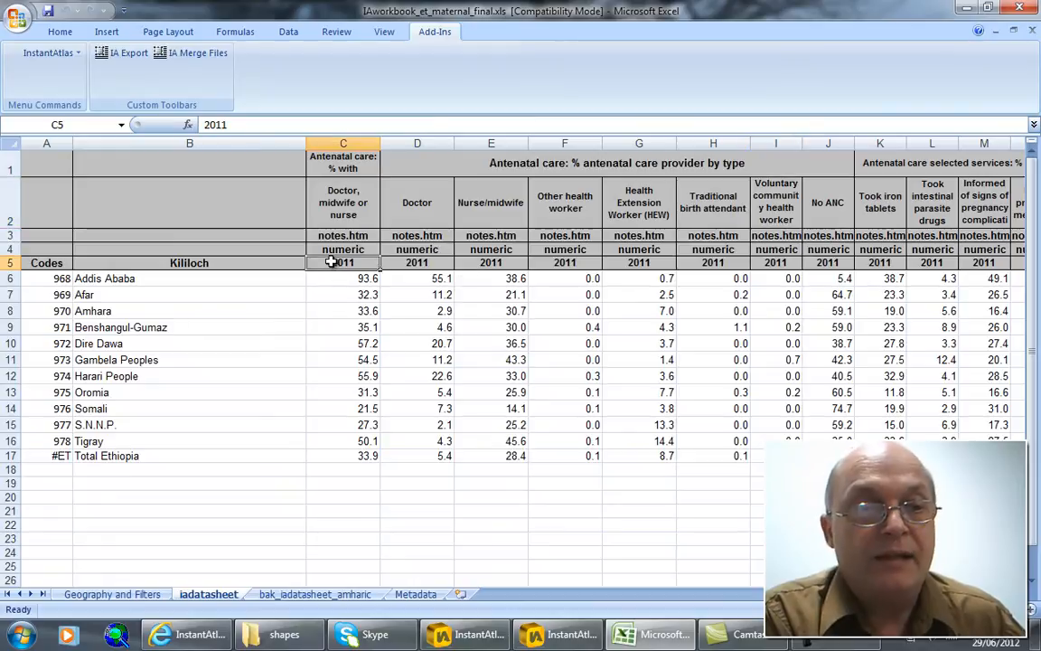
left_click(491, 264)
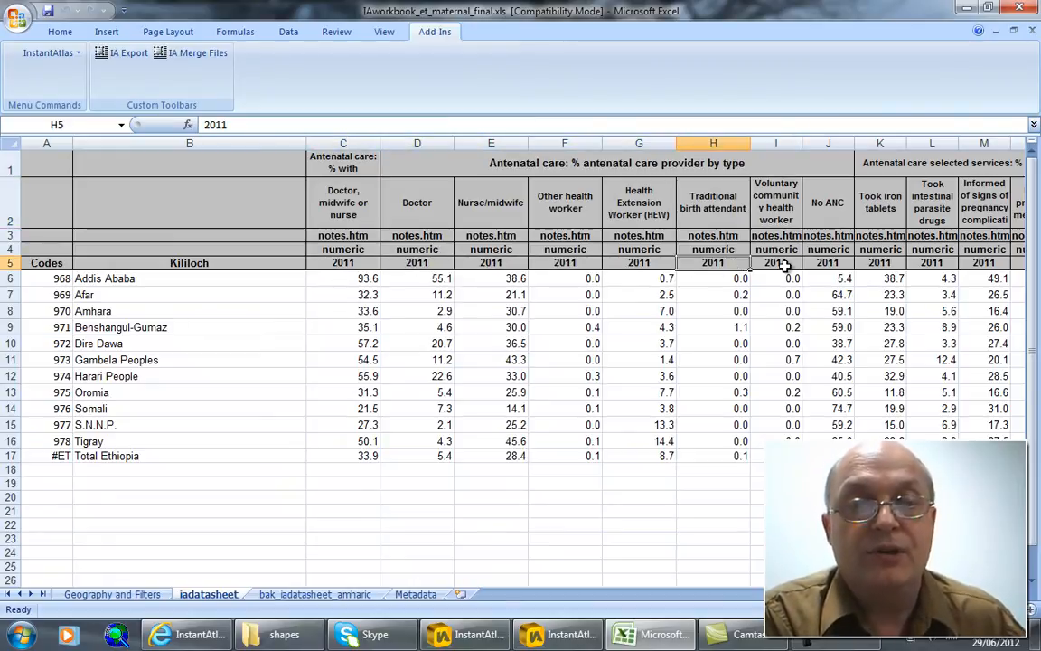
left_click(878, 262)
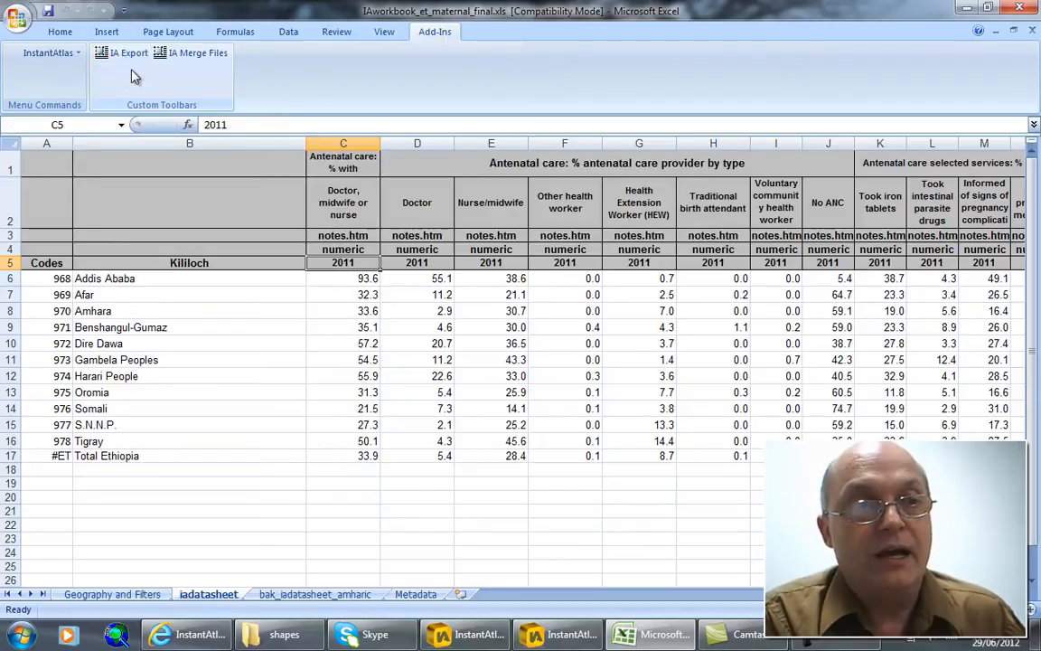
mouse_move(123, 52)
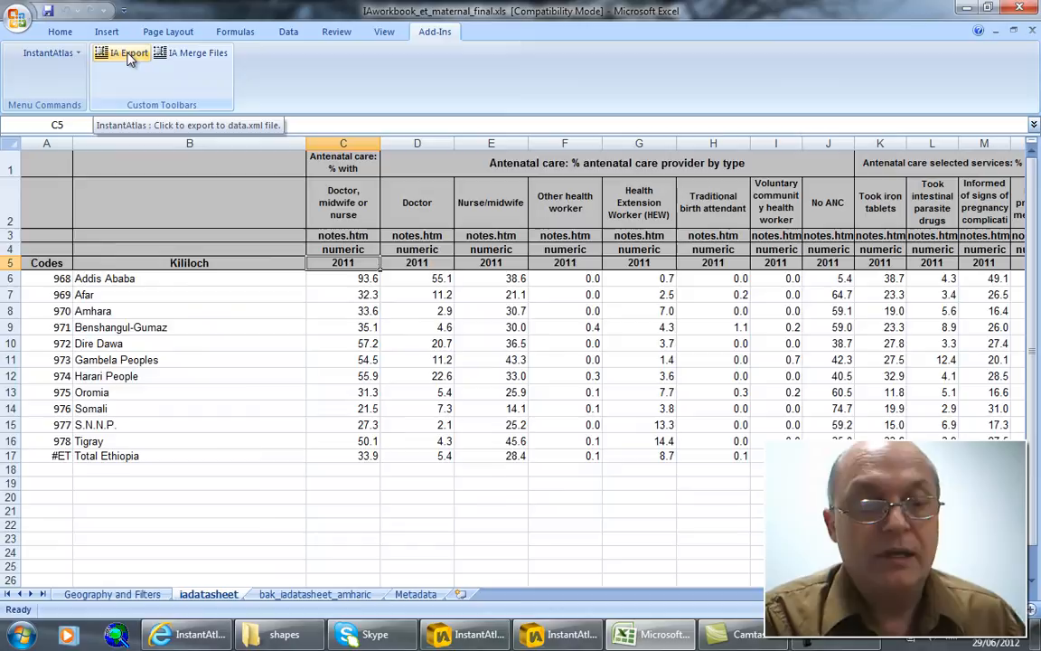
left_click(123, 52)
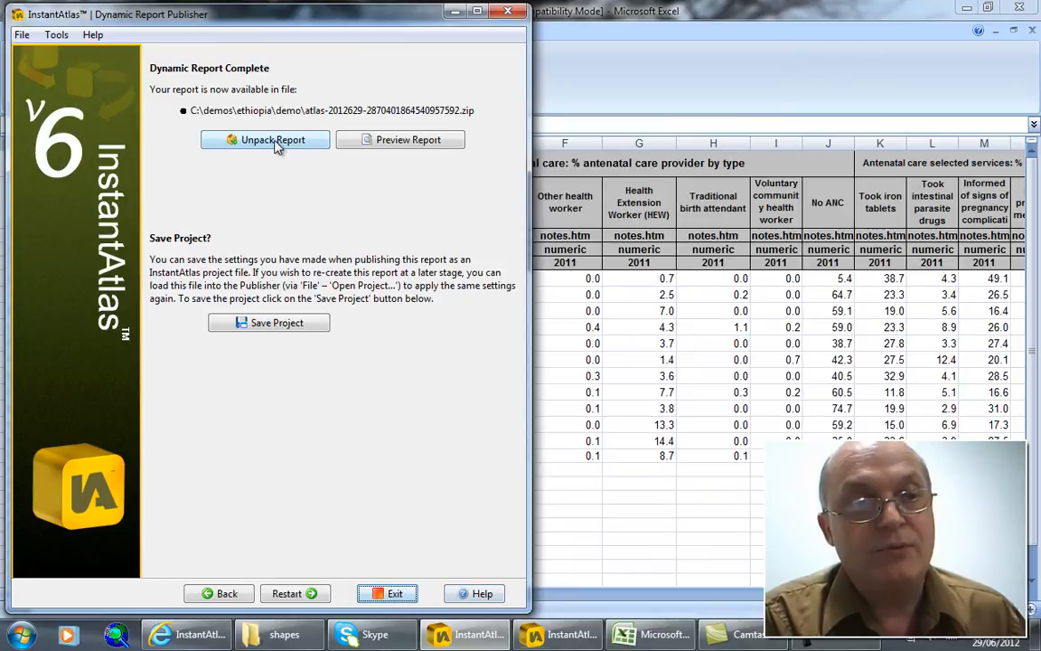
- Unpack the report into the demo folder, overwriting files, and preview its placeholder data themes in the browser
left_click(264, 139)
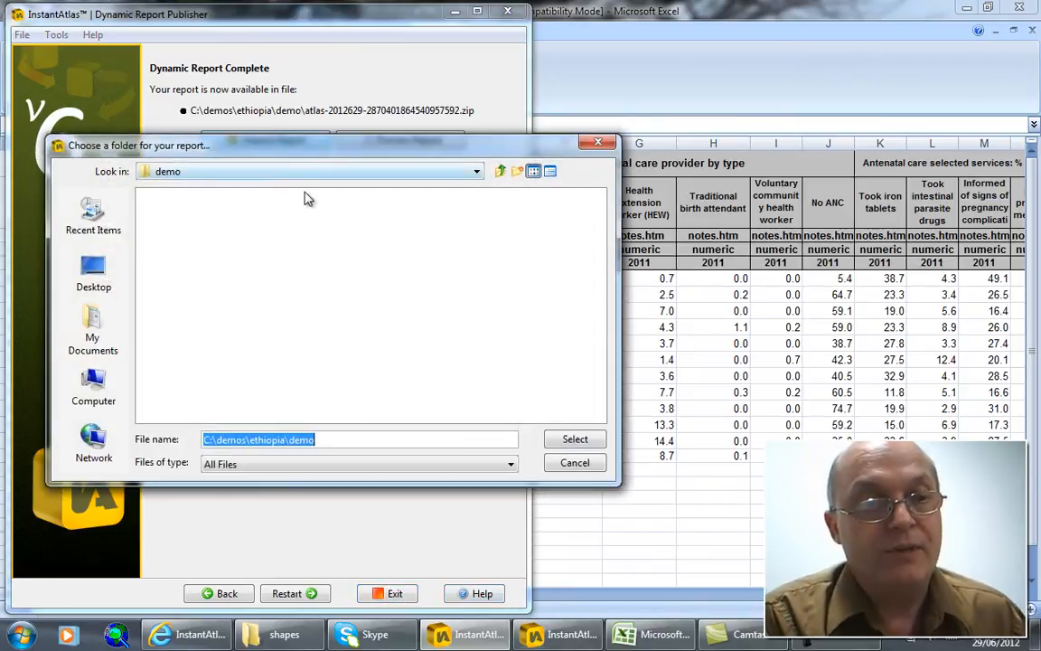
left_click(575, 440)
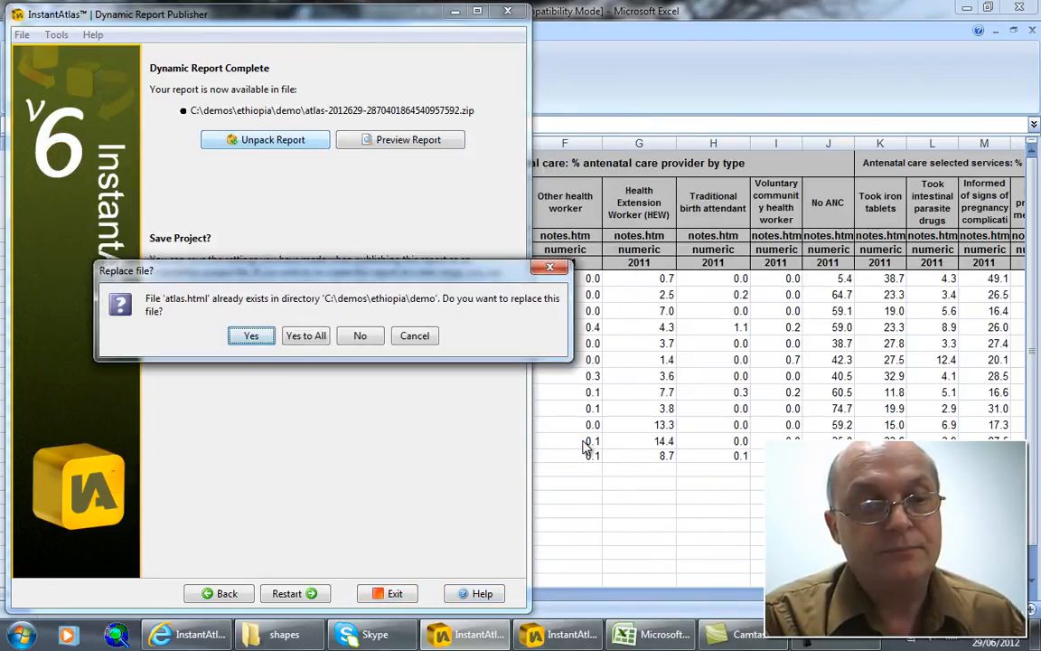
left_click(305, 335)
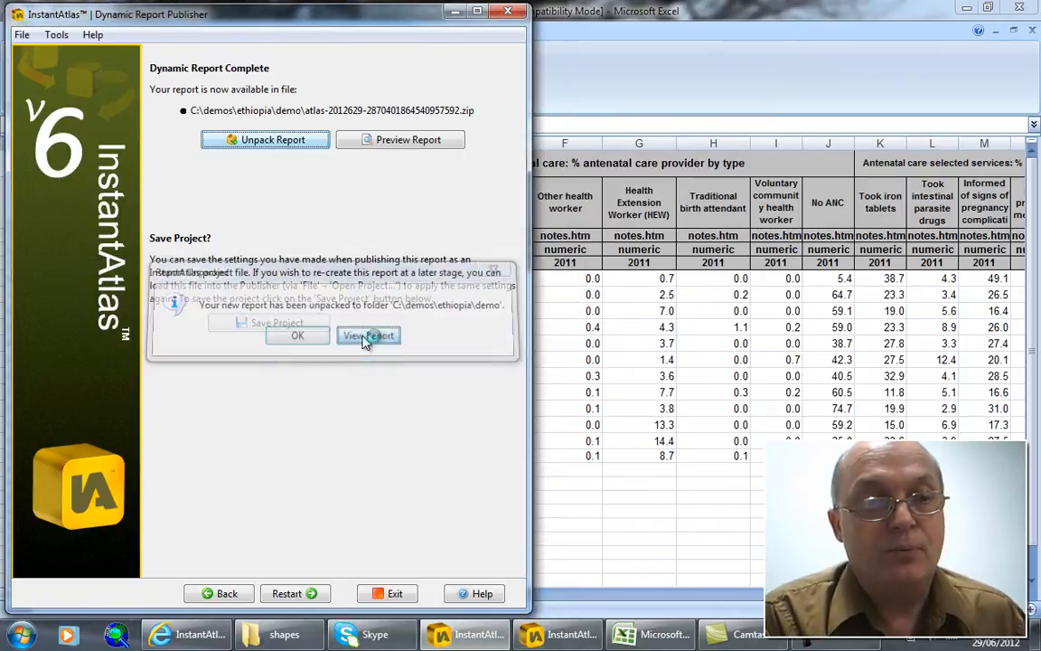
left_click(369, 335)
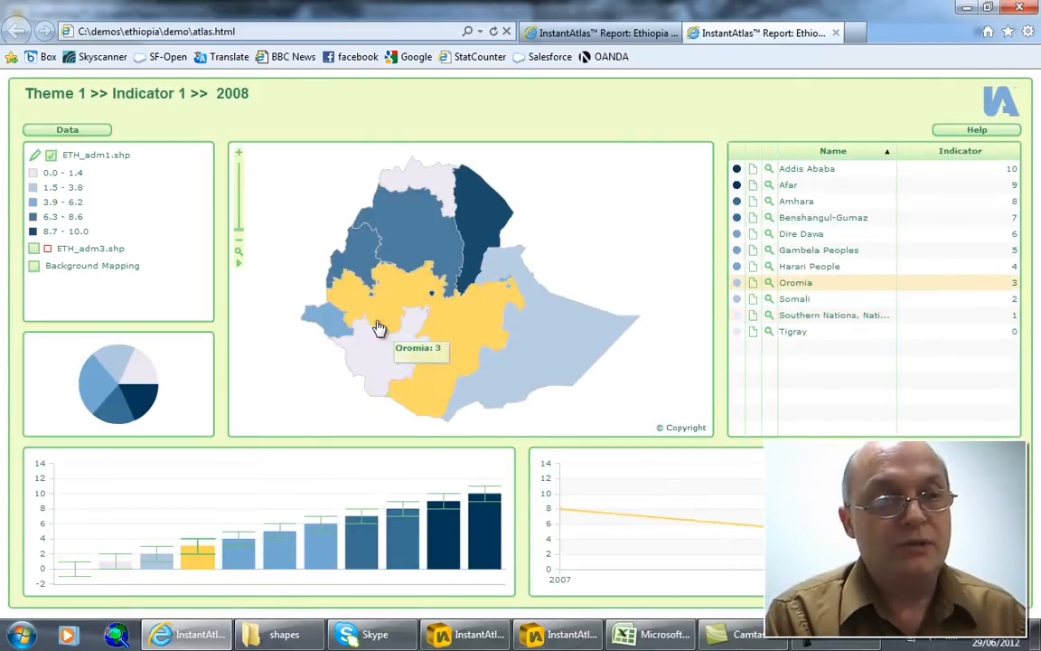
left_click(67, 130)
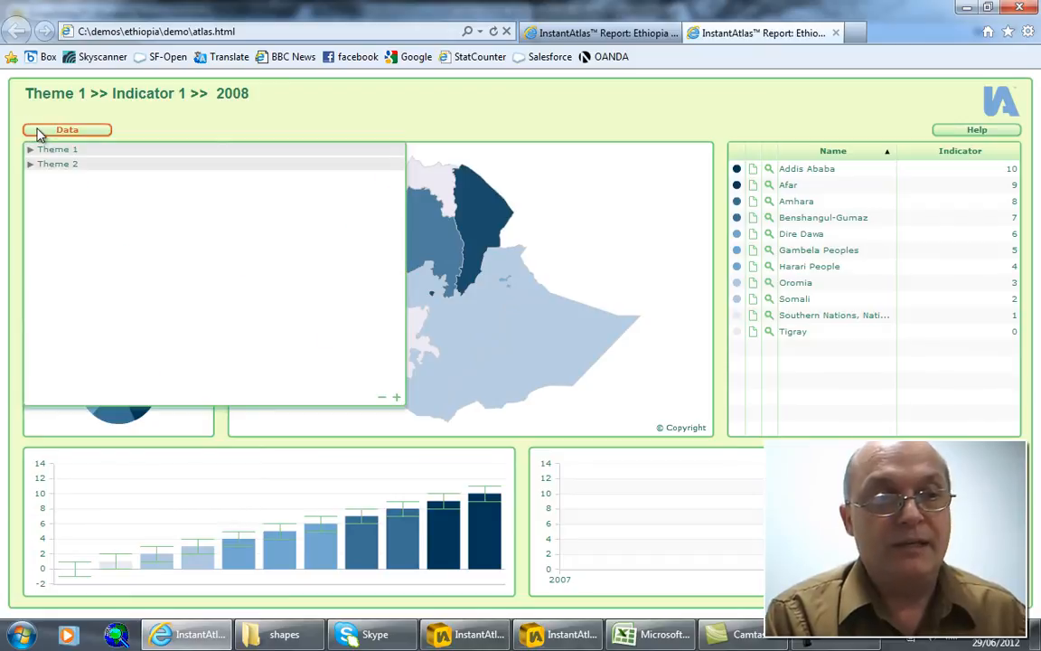
left_click(67, 130)
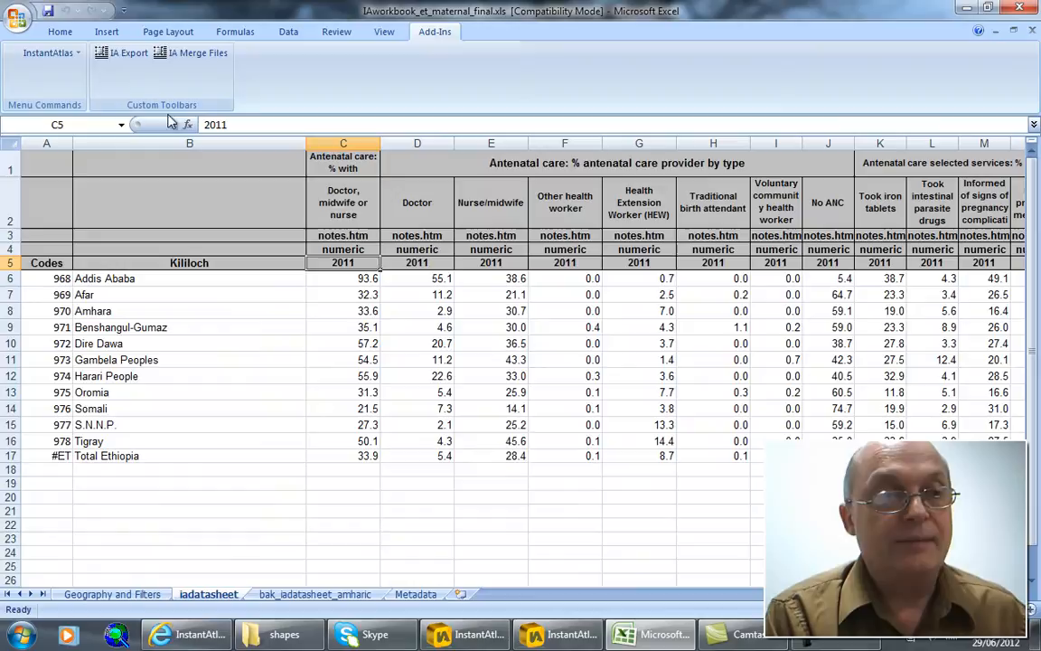
- Export the workbook's indicator data via IA Export as XML, overwriting data.xml in the demo folder
left_click(130, 53)
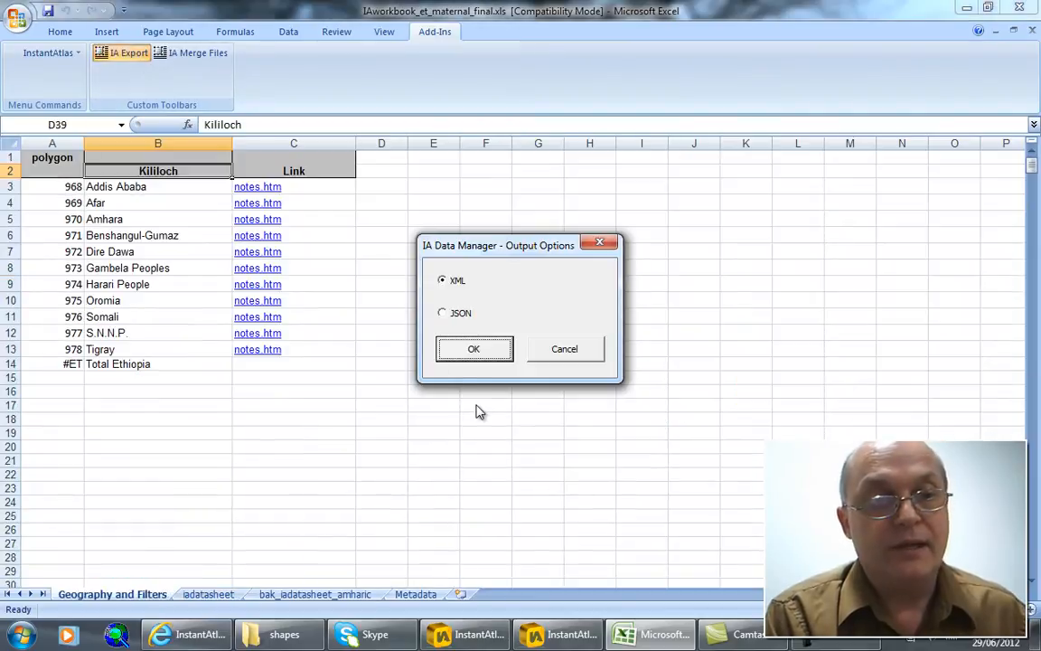
left_click(473, 349)
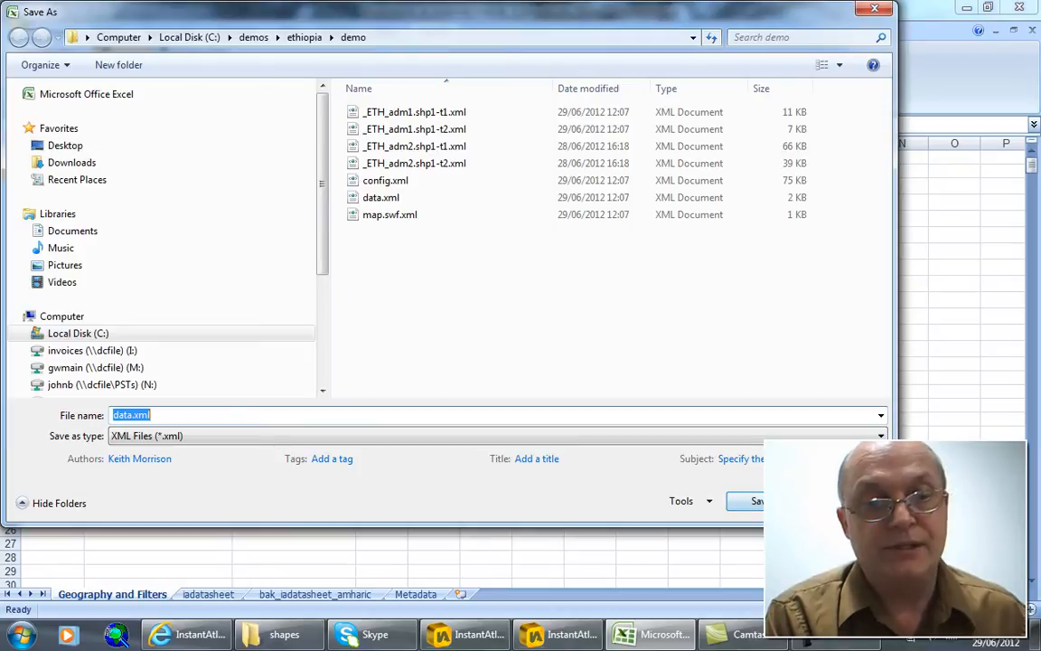
left_click(756, 501)
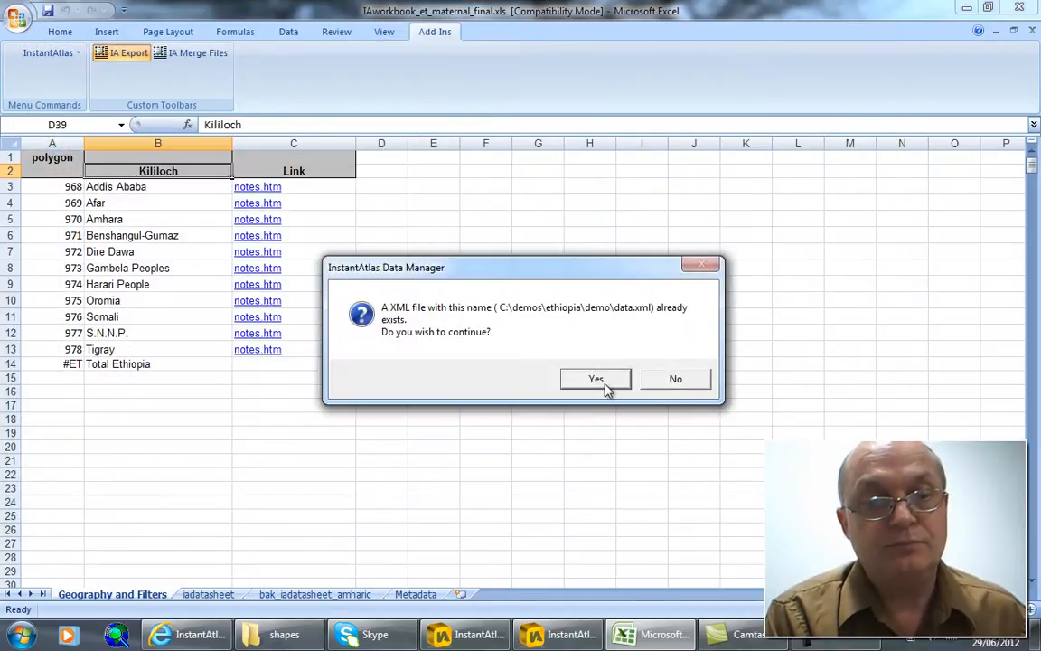
left_click(595, 378)
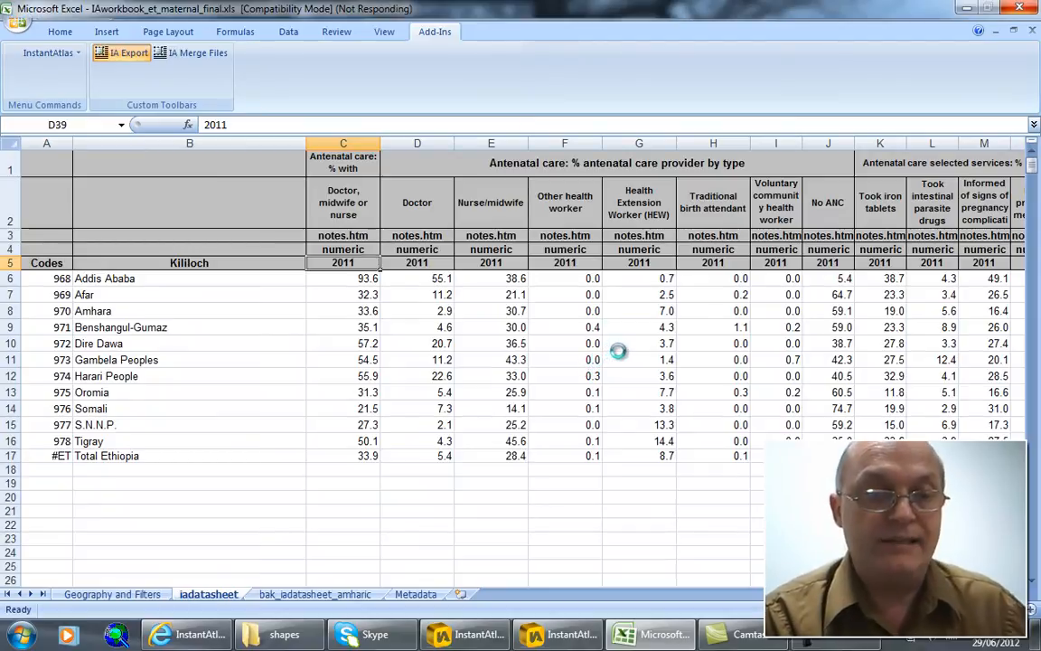
left_click(127, 53)
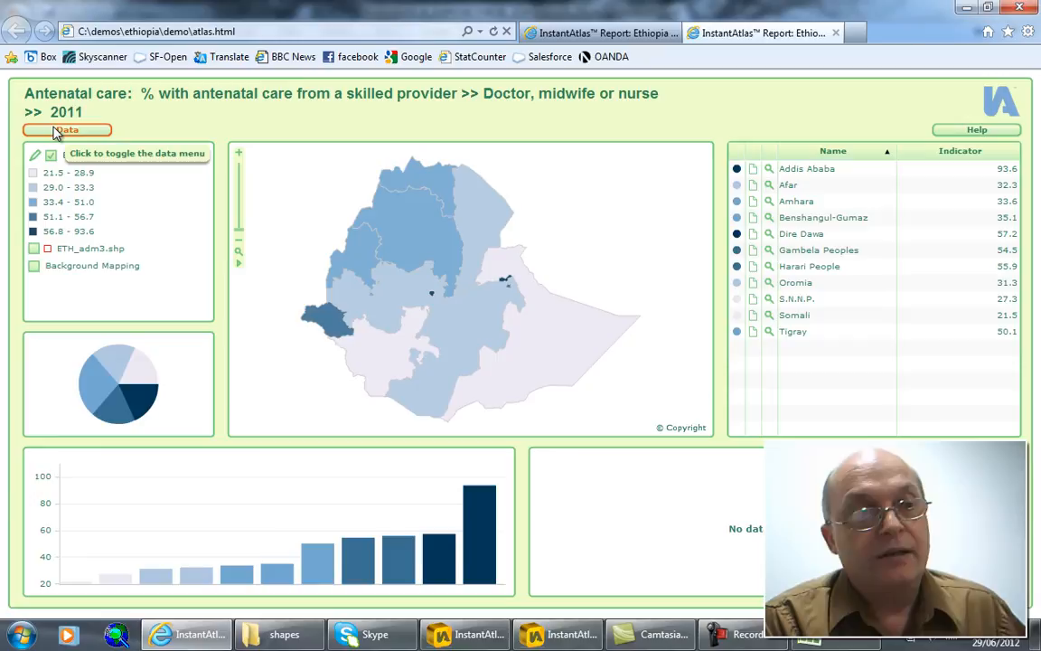
- Toggle the report's Data menu and launch the Dynamic Report Designer
left_click(67, 130)
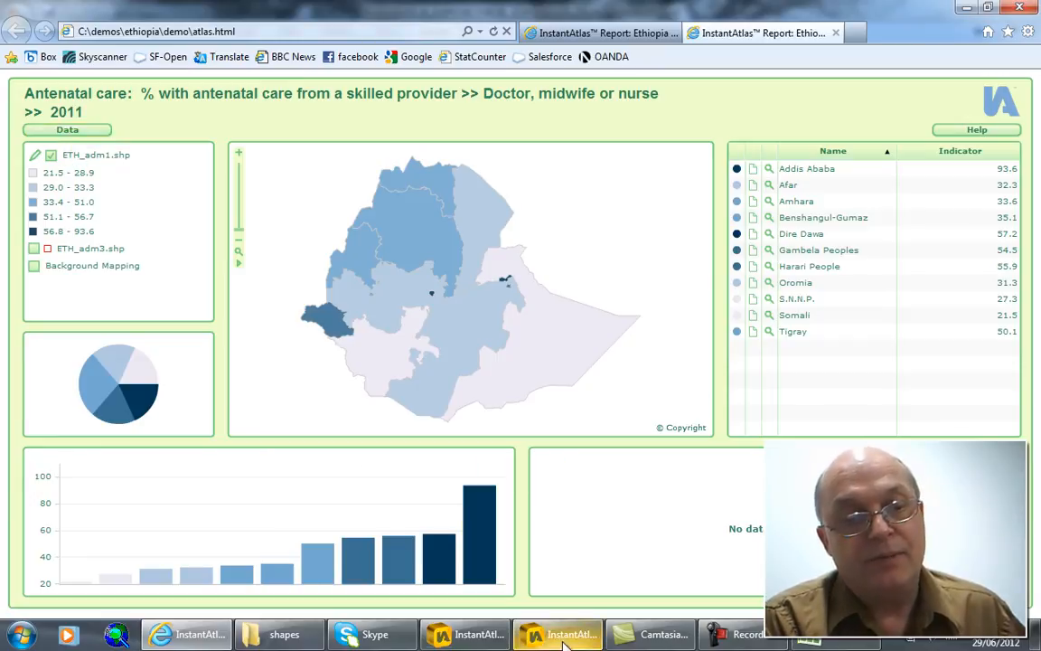
left_click(559, 633)
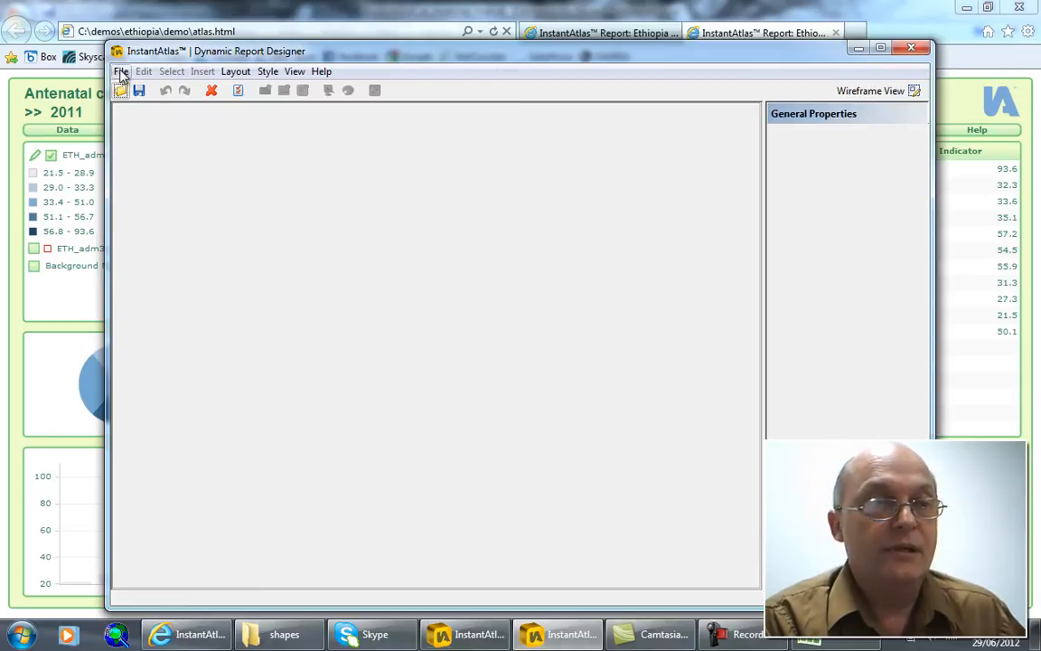
- Reopen the most recent config.xml layout for the Ethiopia demo report
left_click(119, 72)
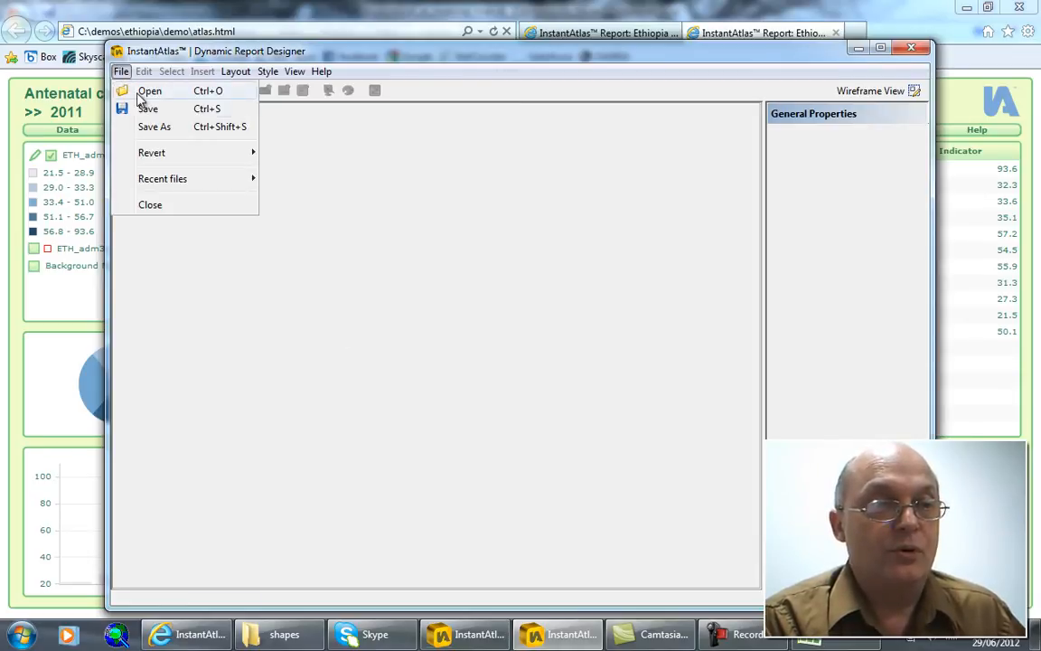
mouse_move(148, 90)
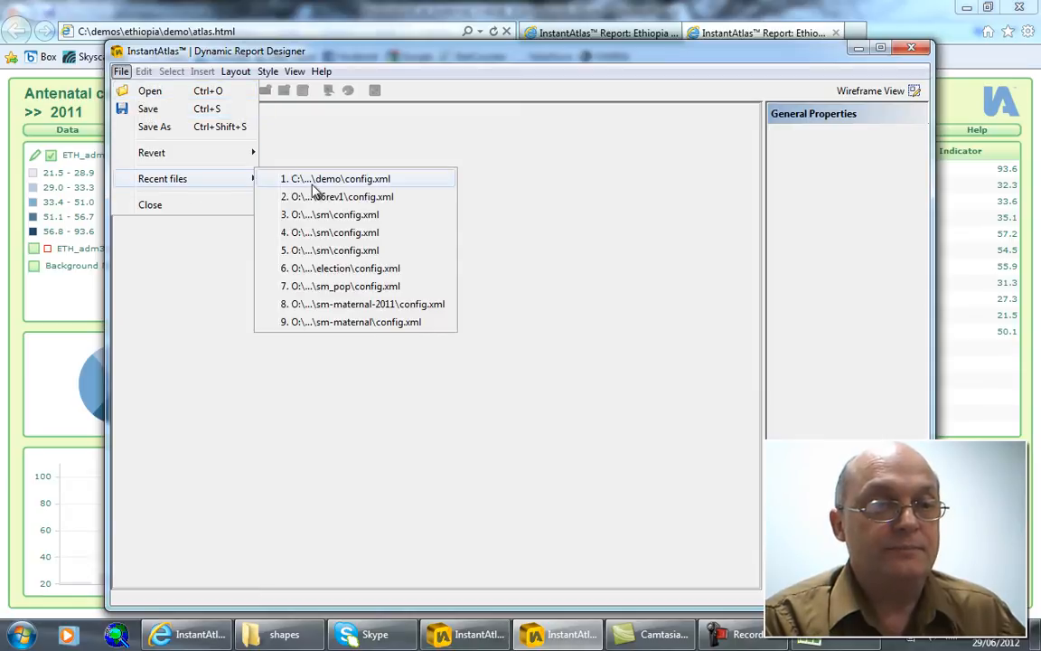
left_click(339, 179)
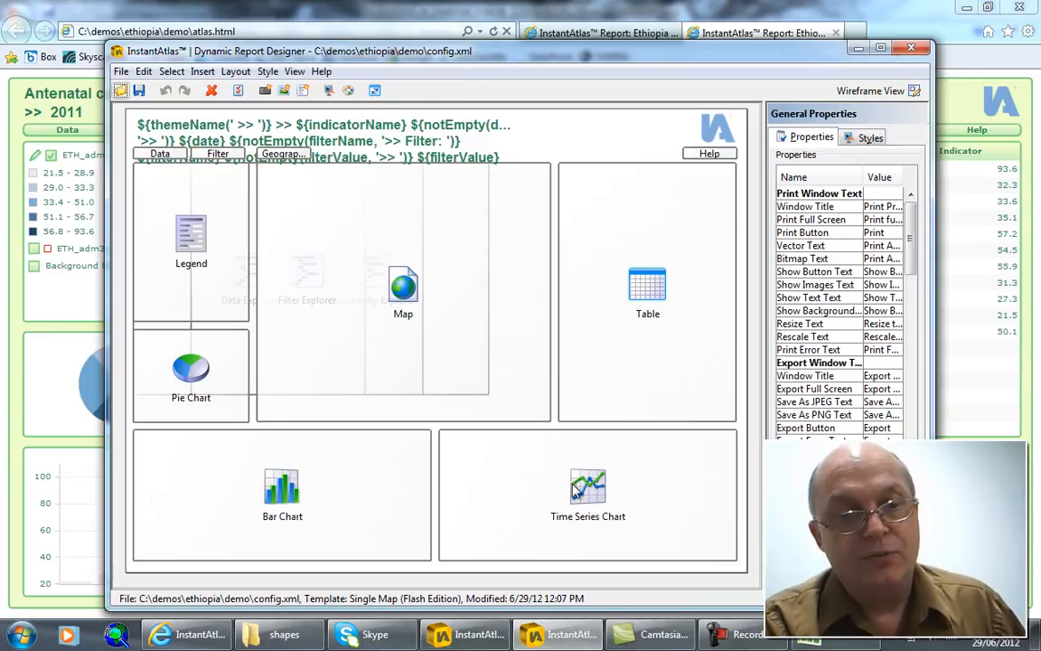
- Delete the Time Series Chart panel from the layout
left_click(588, 495)
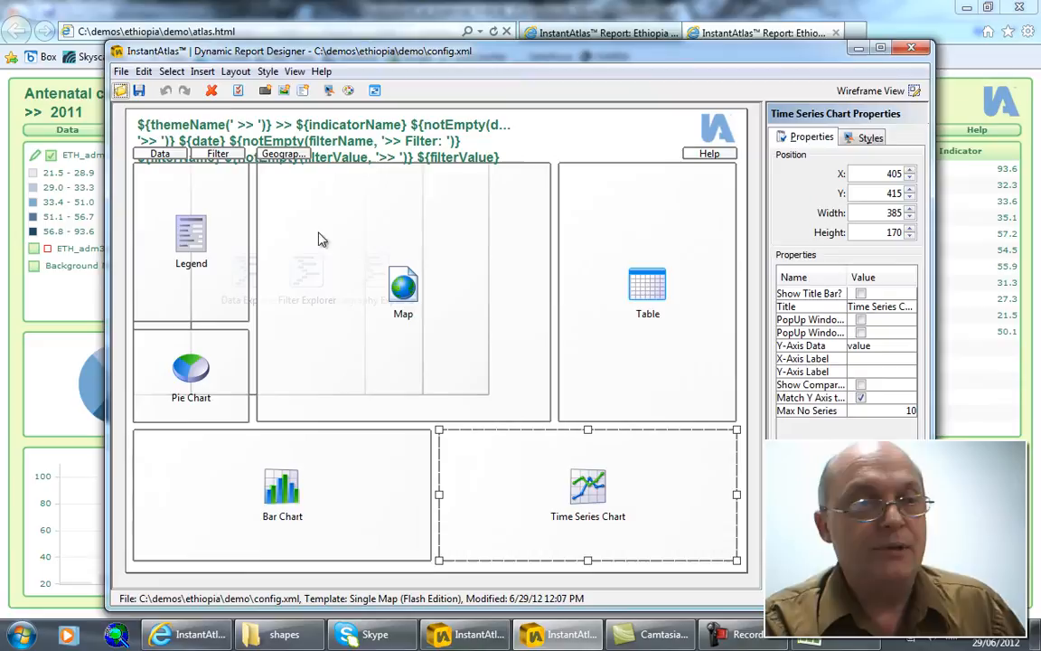
left_click(209, 90)
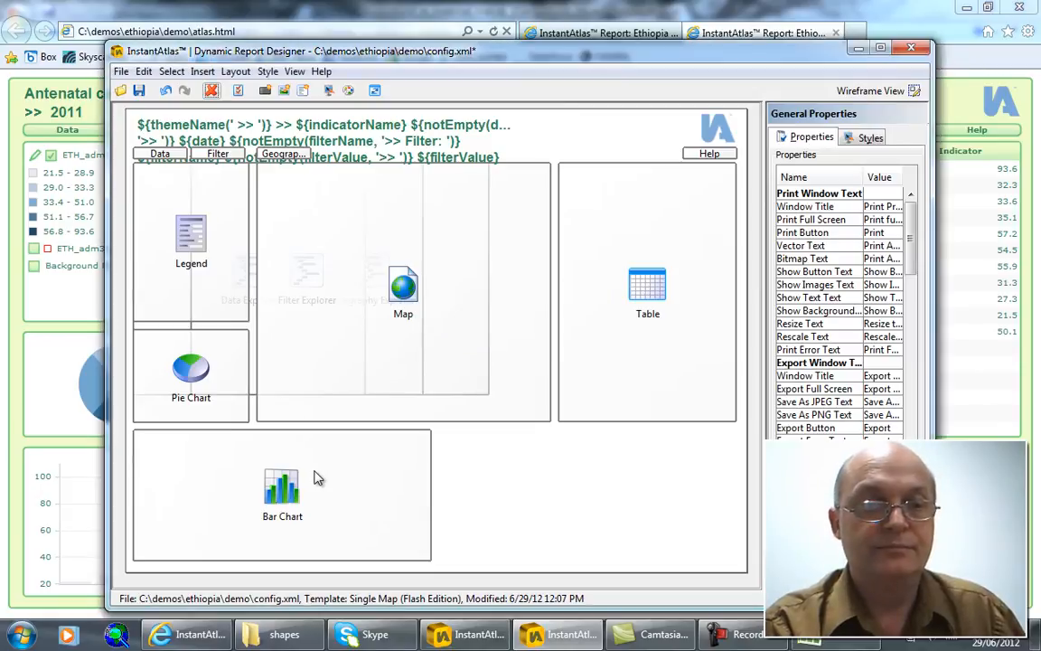
mouse_move(342, 497)
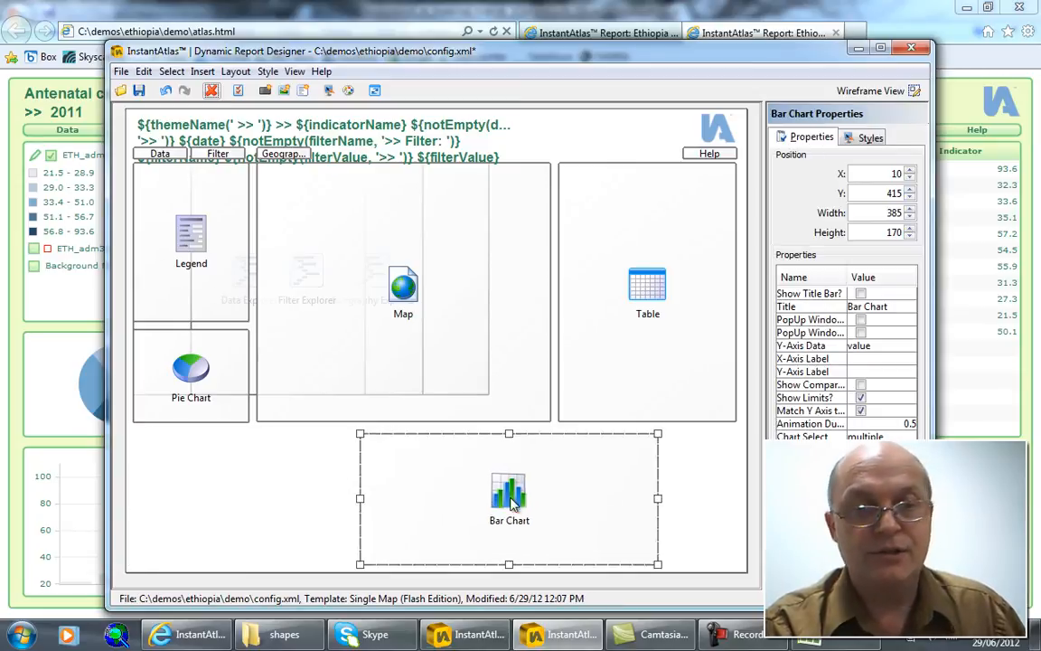
- Move the Bar Chart to the bottom-right corner and narrow it to fit beneath the table
left_click_drag(510, 499, 586, 493)
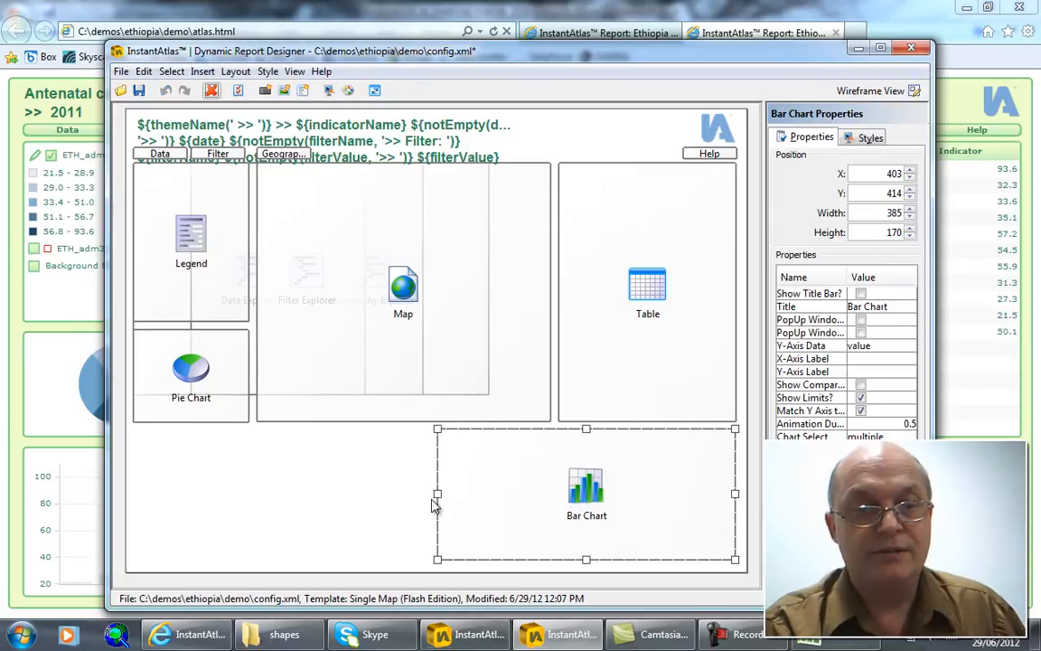
left_click_drag(437, 495, 528, 496)
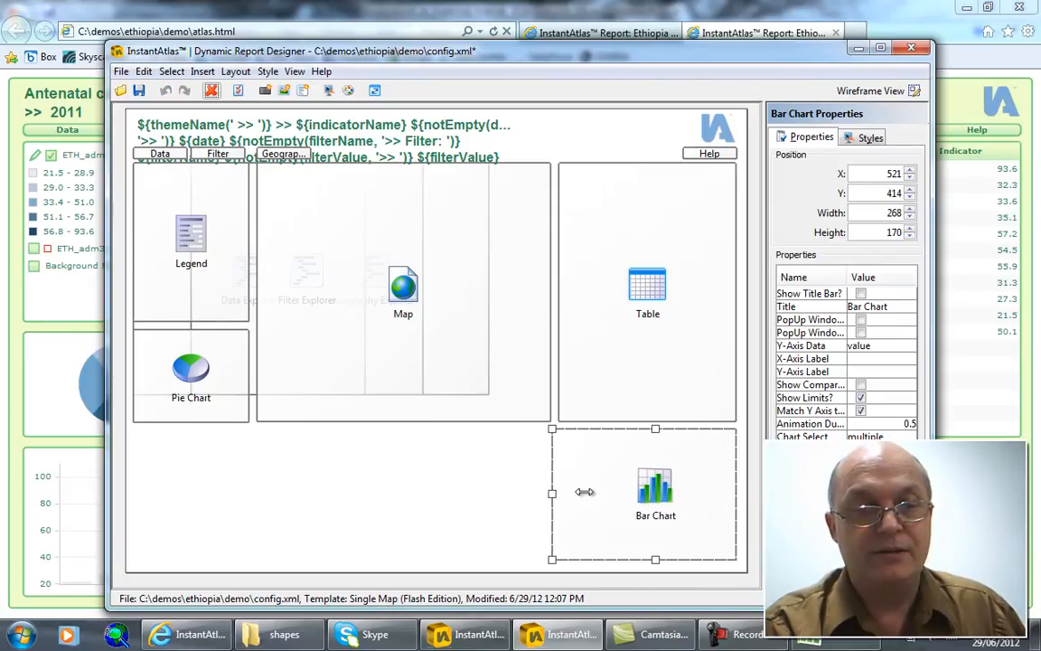
left_click_drag(553, 492, 561, 492)
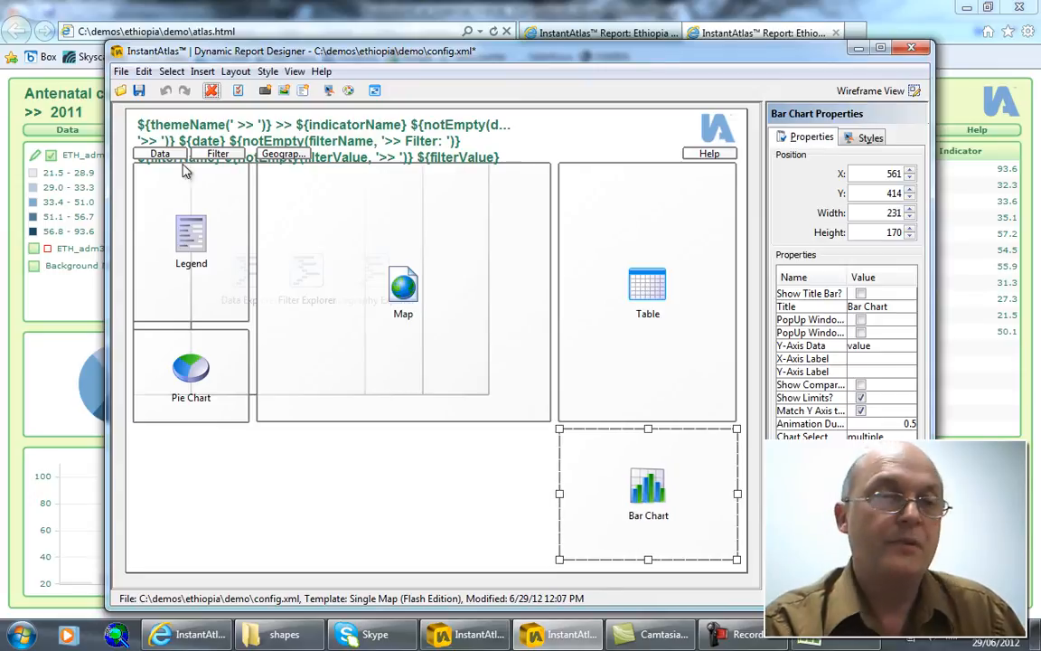
left_click(203, 72)
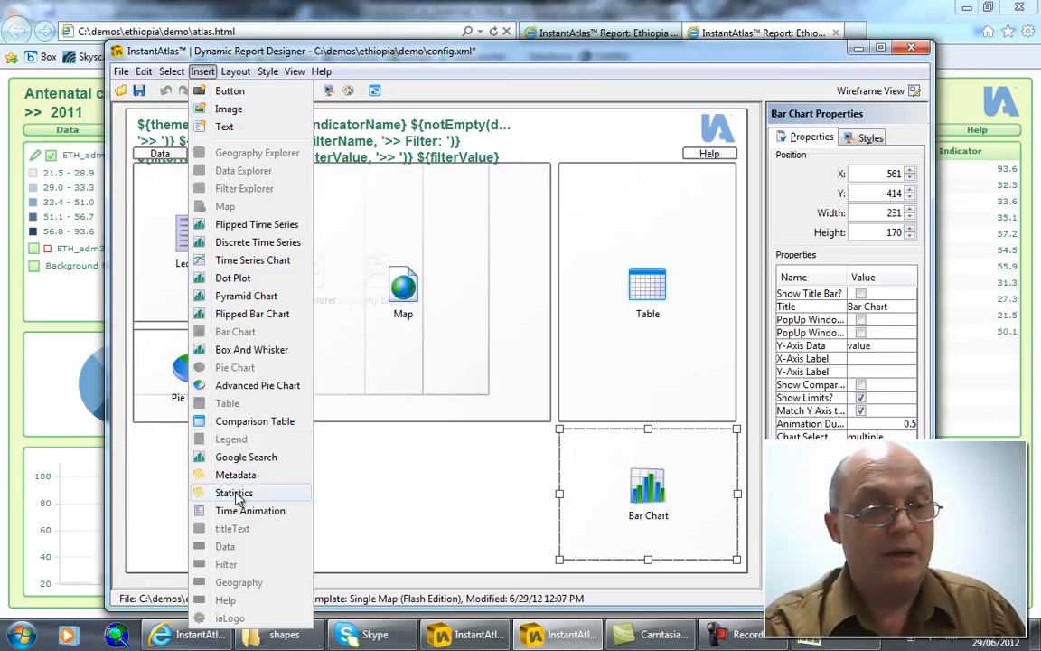
- Insert a Metadata panel below the map and widen it to fill the bottom gap
left_click(235, 474)
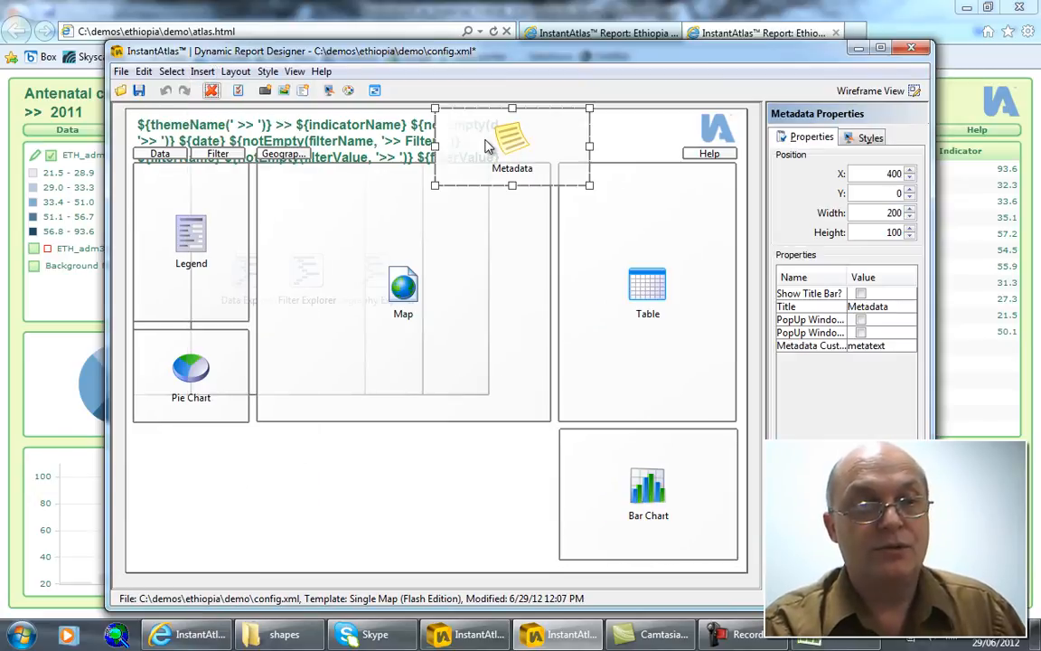
left_click_drag(513, 145, 333, 467)
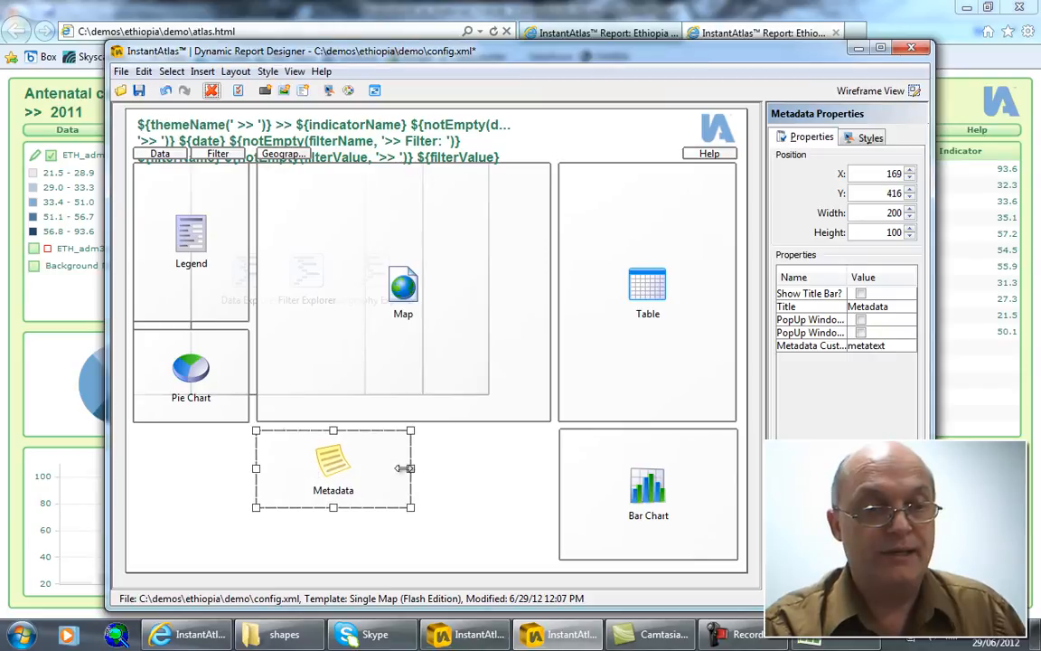
left_click_drag(412, 468, 528, 468)
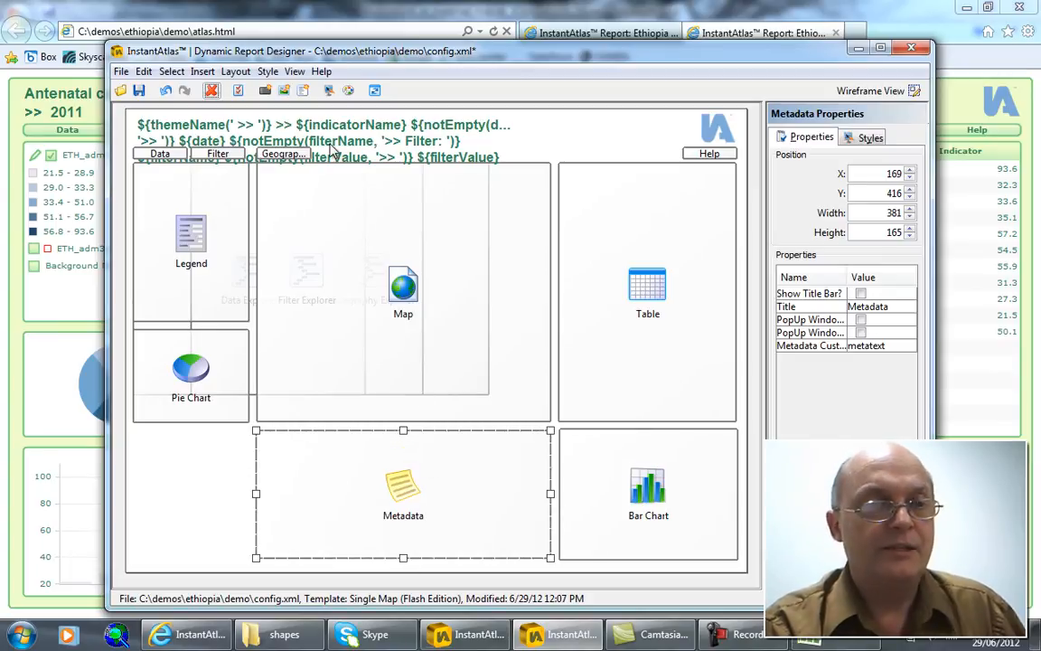
mouse_move(351, 149)
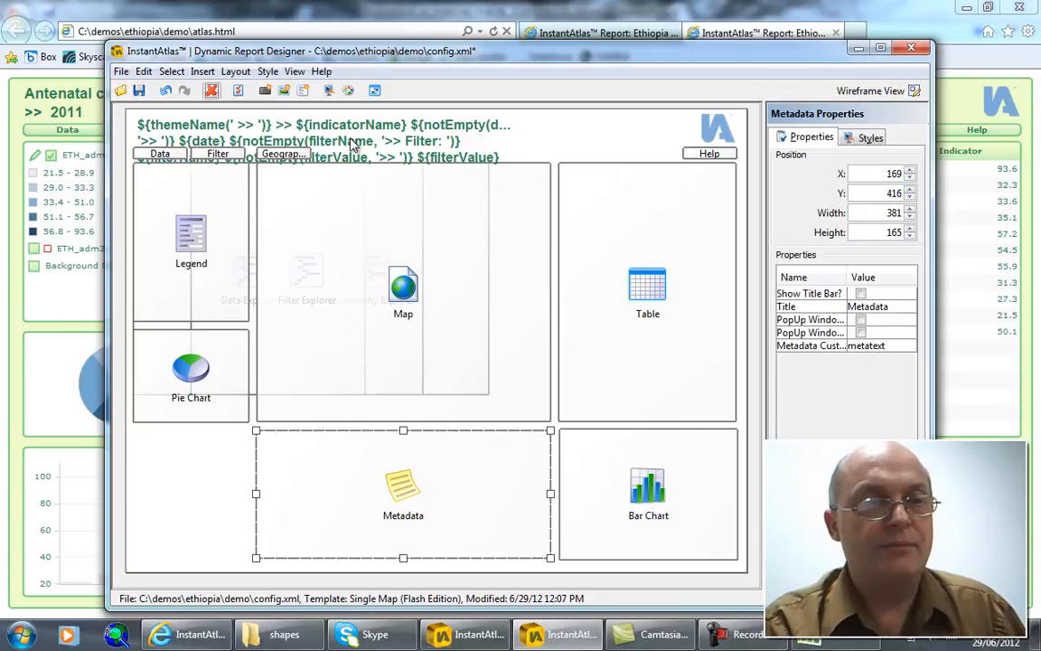
- Colour the report titleText red via Choose Colour
left_click(326, 141)
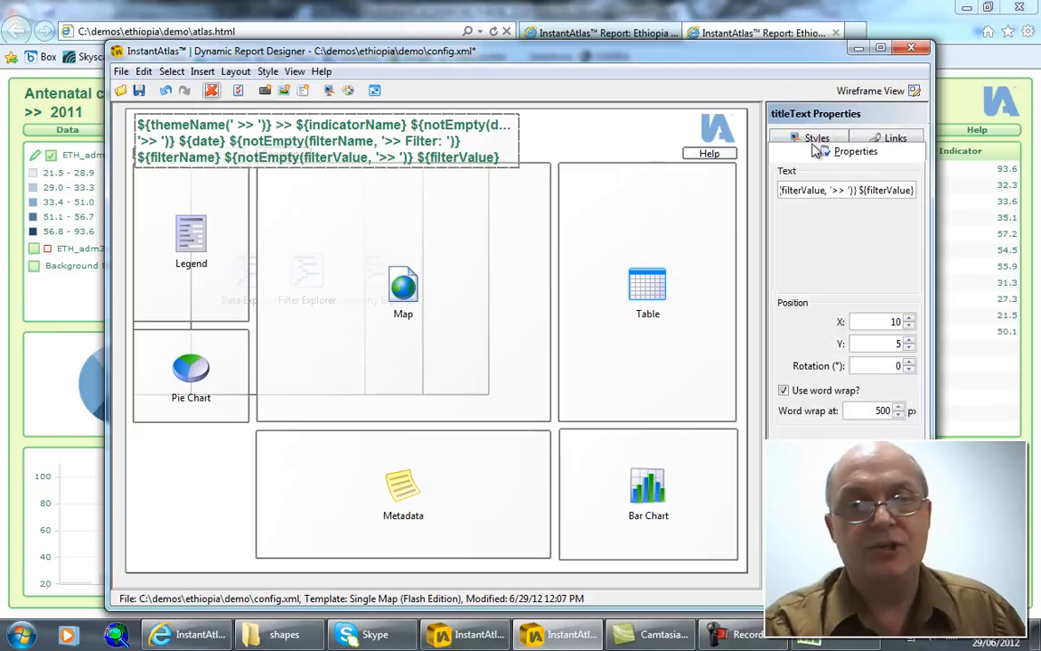
left_click(815, 152)
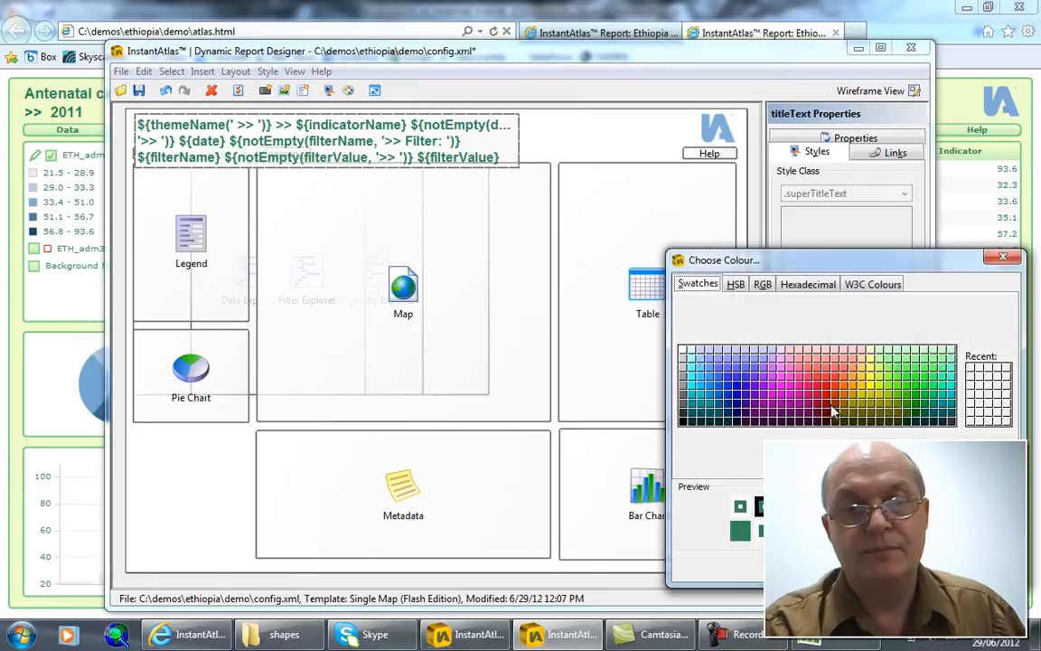
left_click(1002, 257)
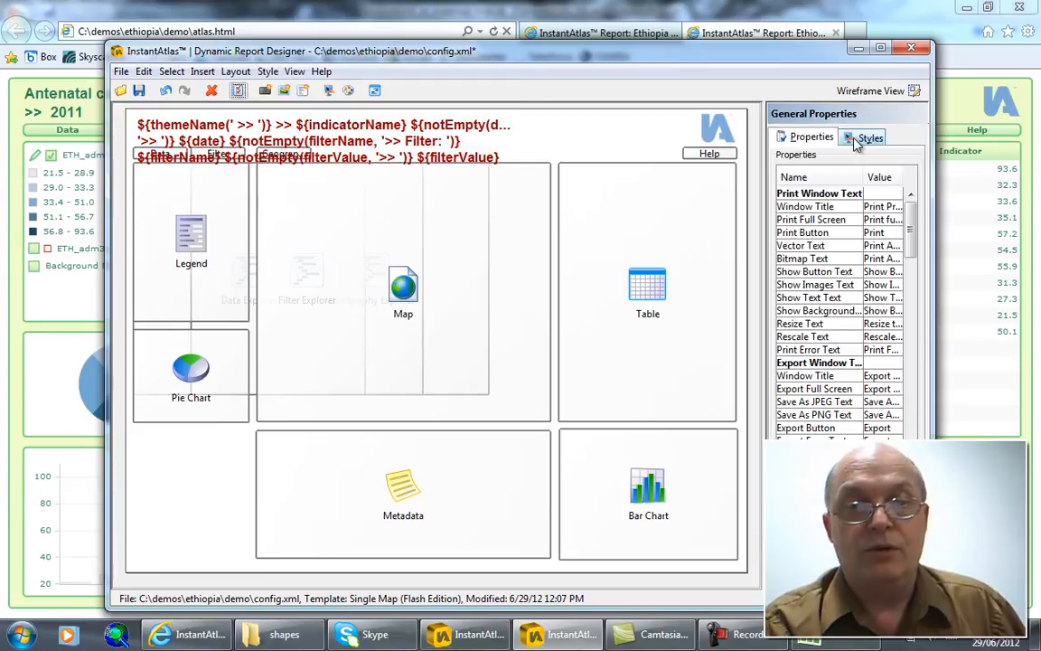
- Set the backgroundRect style class to green in General Properties > Styles
left_click(869, 137)
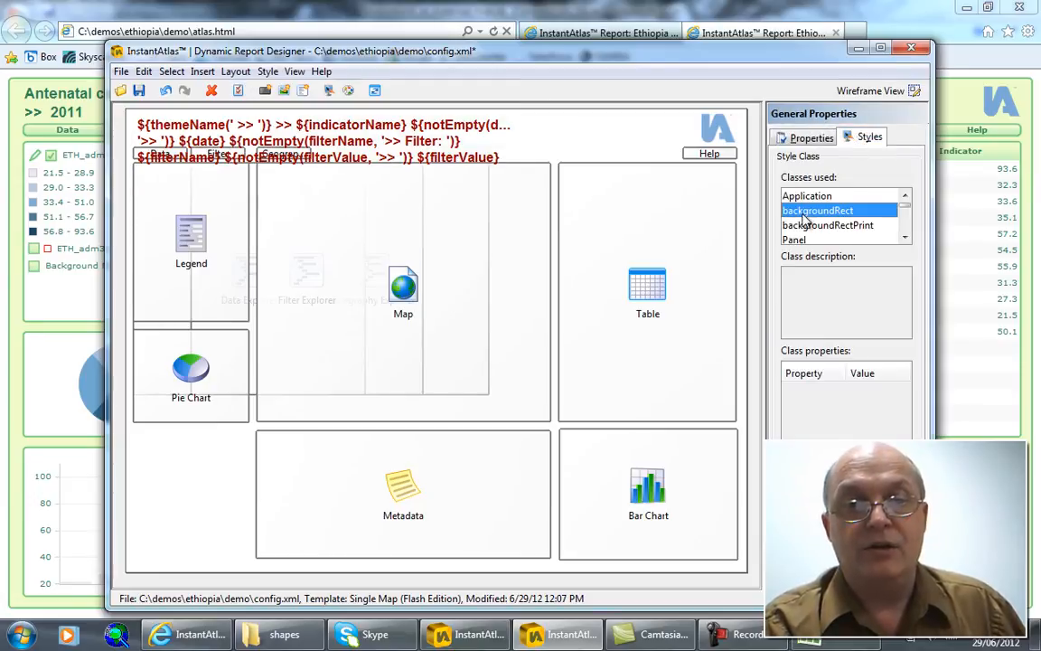
left_click(818, 210)
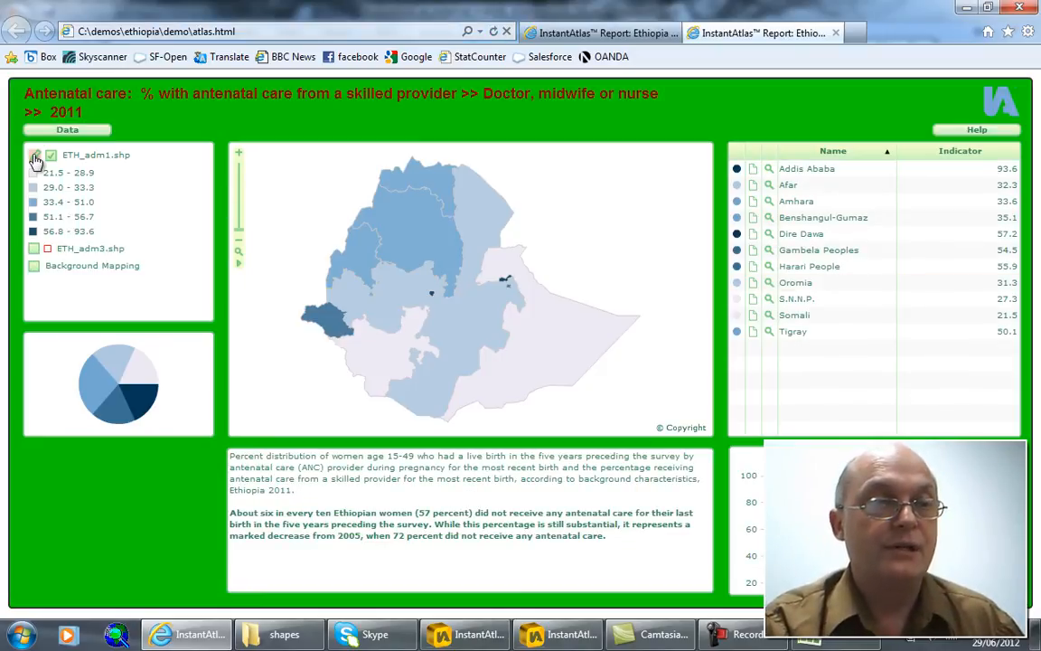
- Apply a red-to-green legend palette, show the ETH_adm3 district boundaries, and switch to the other Ethiopia report
left_click(37, 155)
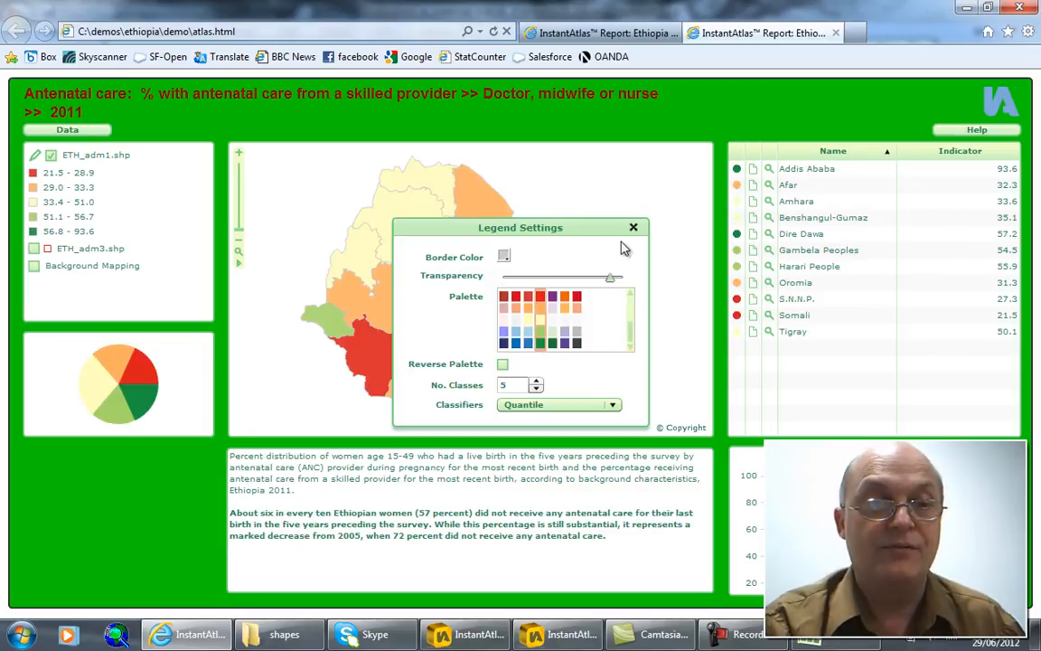
left_click(633, 228)
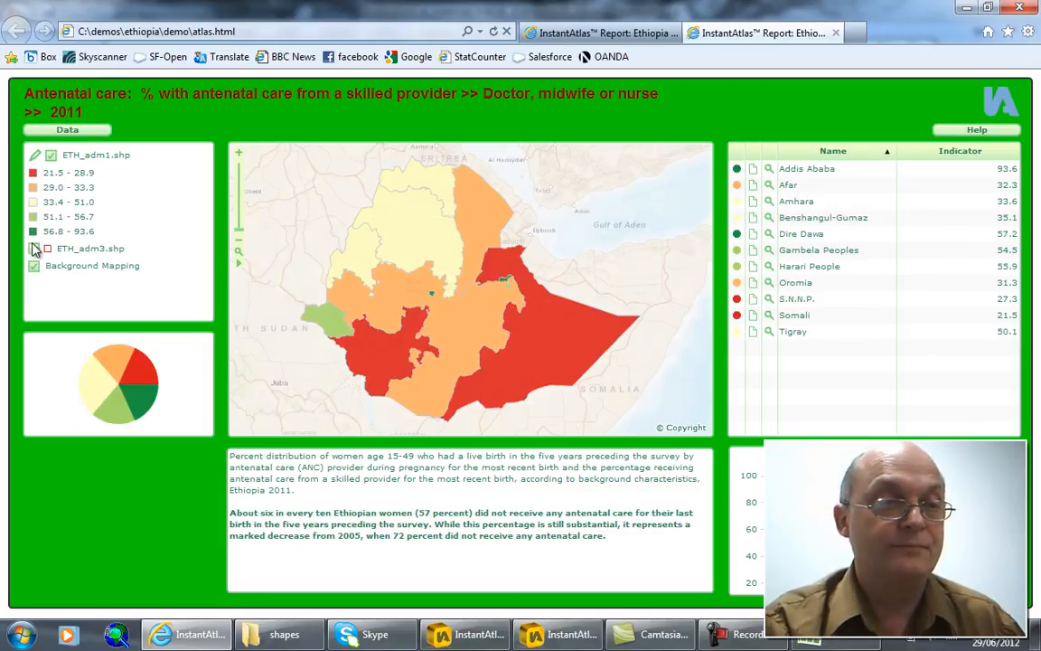
left_click(34, 250)
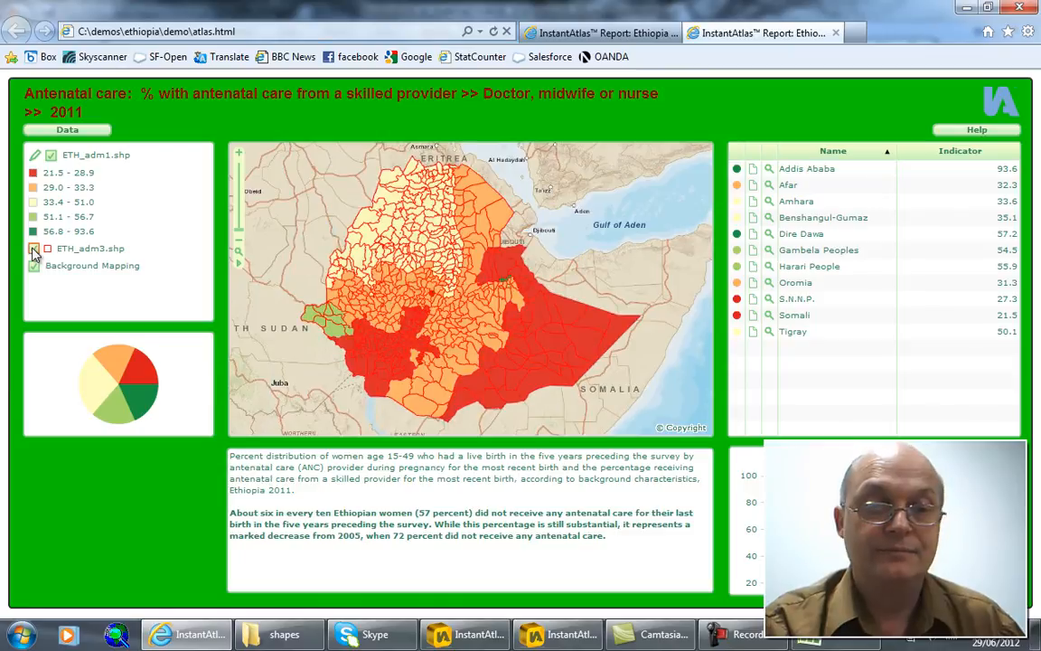
left_click(35, 248)
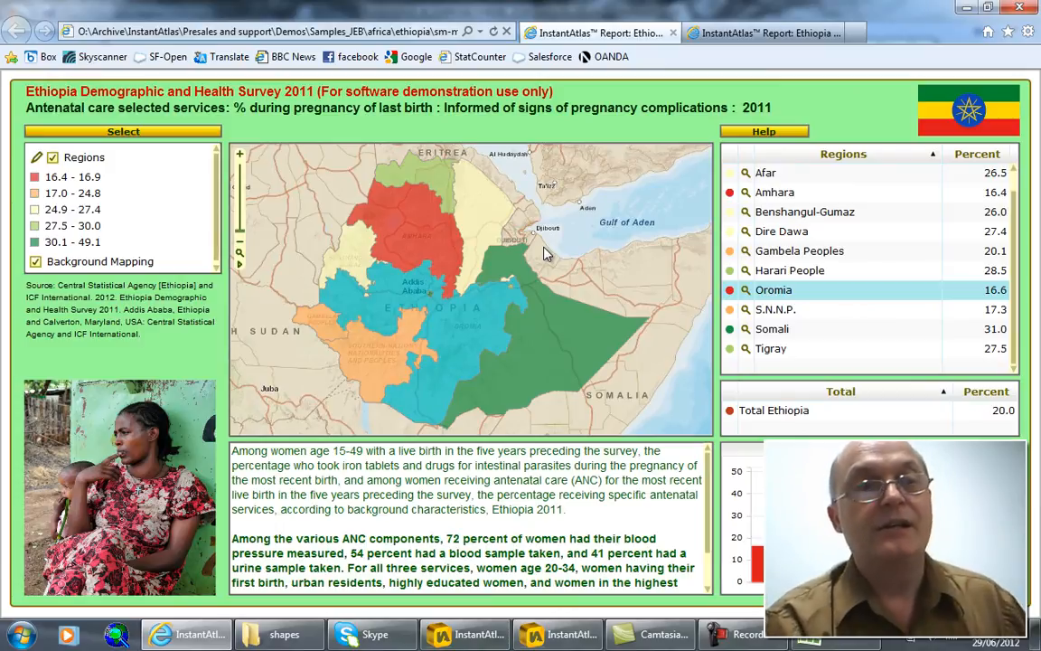
mouse_move(550, 255)
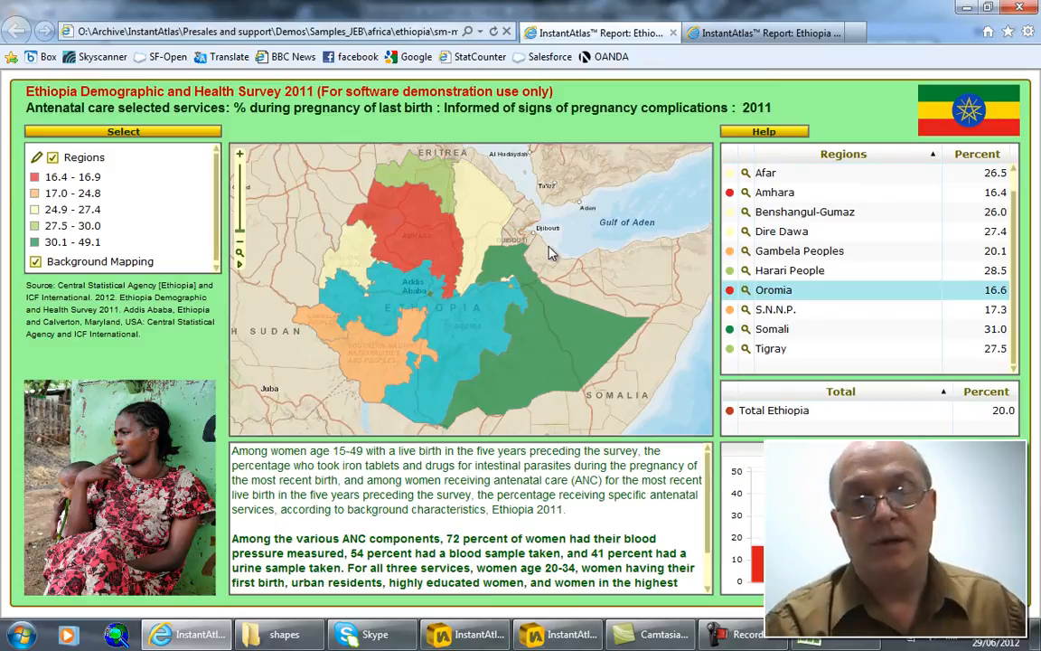